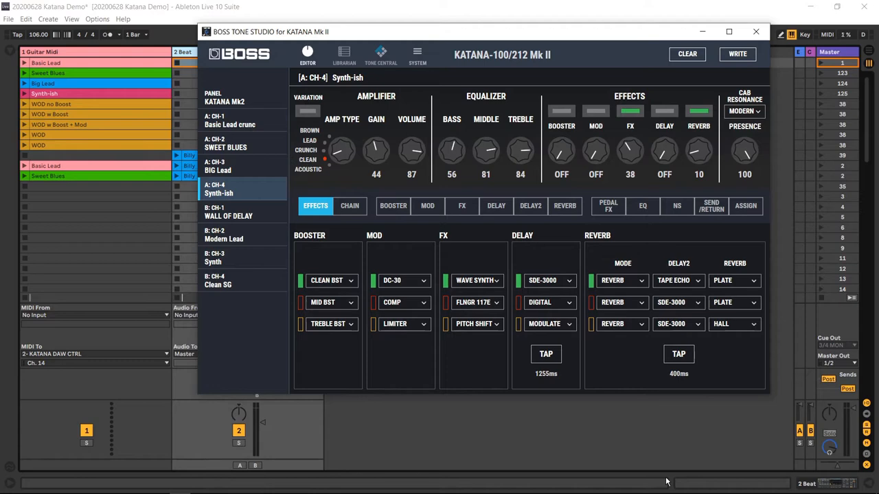
pyautogui.moveTo(446, 44)
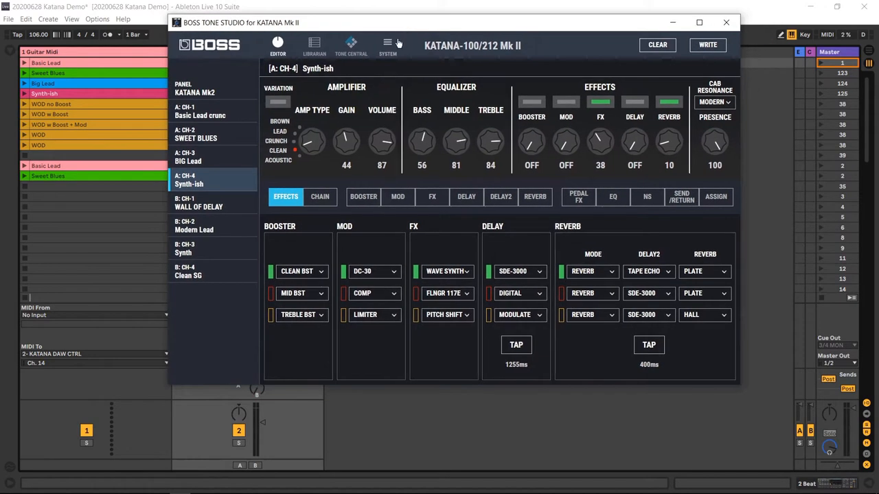
# Step: Bring up the Katana's SYSTEM dialog showing the line out settings
pyautogui.click(387, 44)
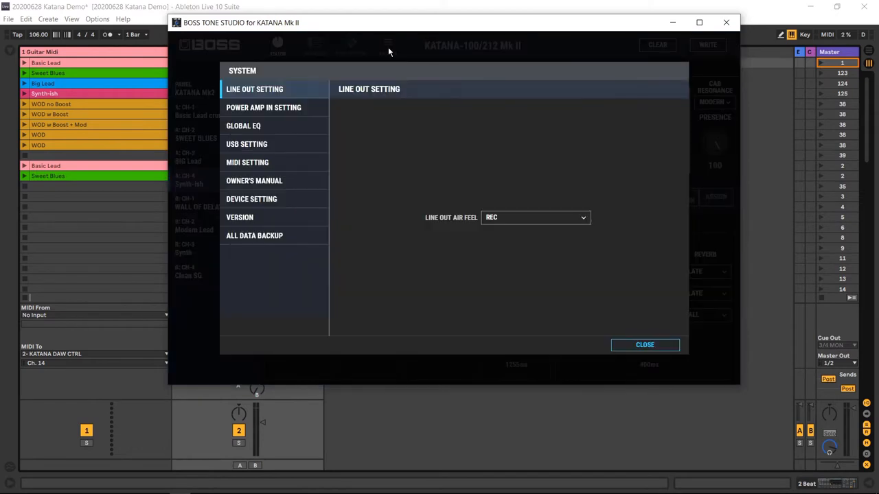
pyautogui.moveTo(453, 77)
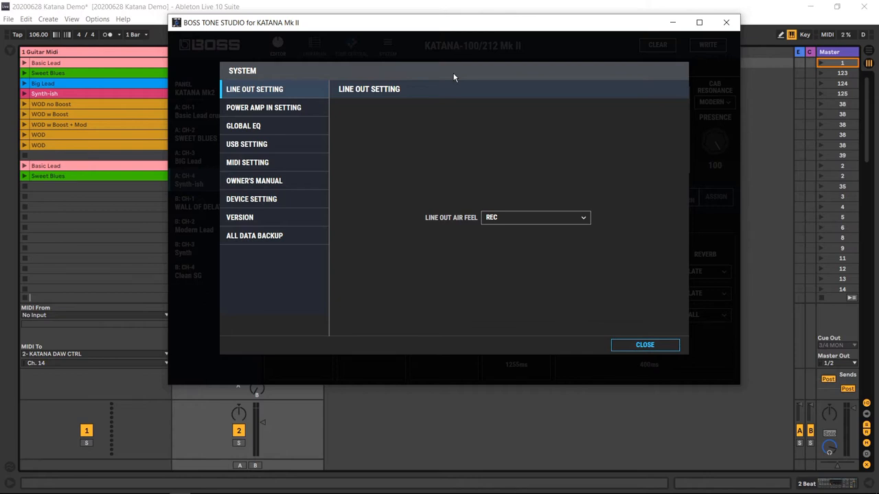
pyautogui.moveTo(650, 228)
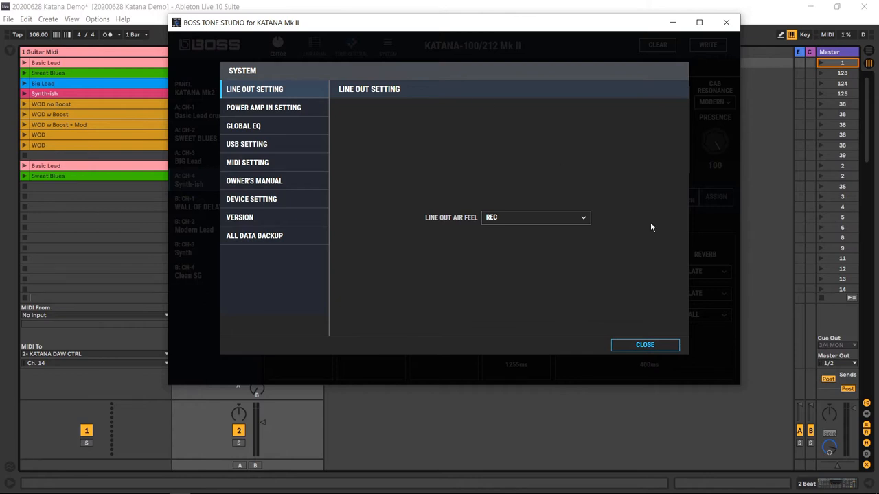
# Step: Leave the SYSTEM dialog and return to the Synth-ish patch editor
pyautogui.click(644, 345)
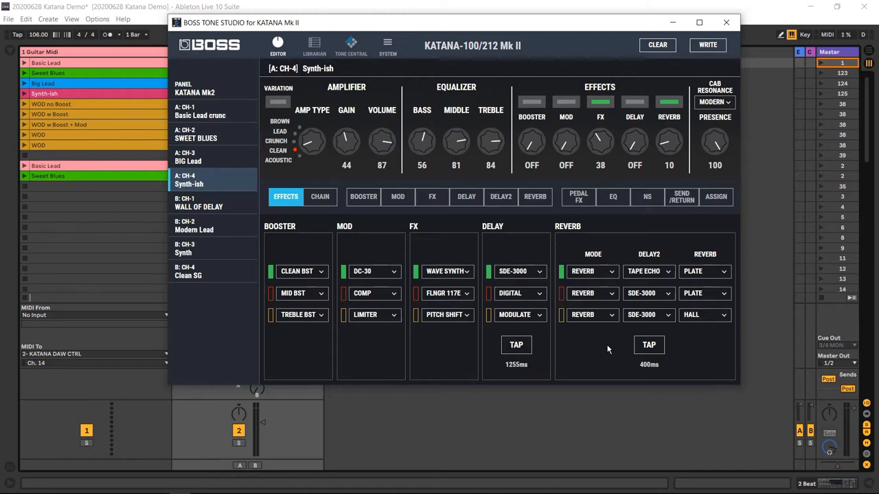
pyautogui.moveTo(412, 65)
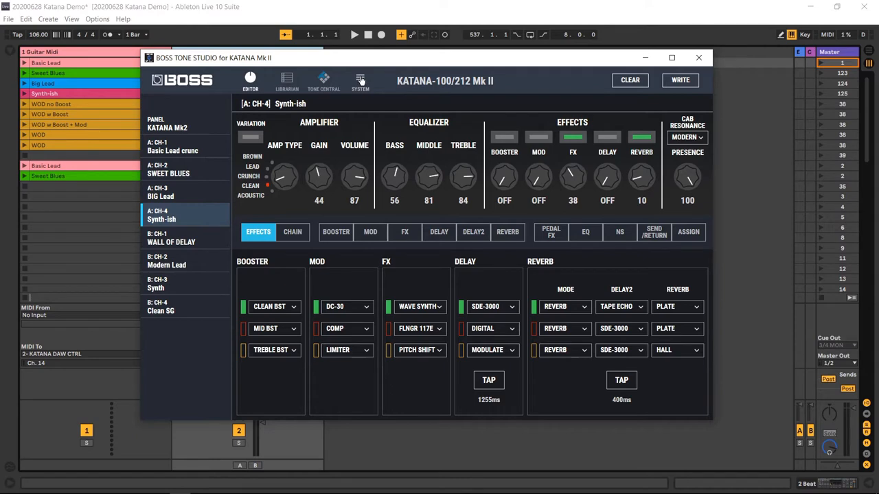
pyautogui.moveTo(364, 89)
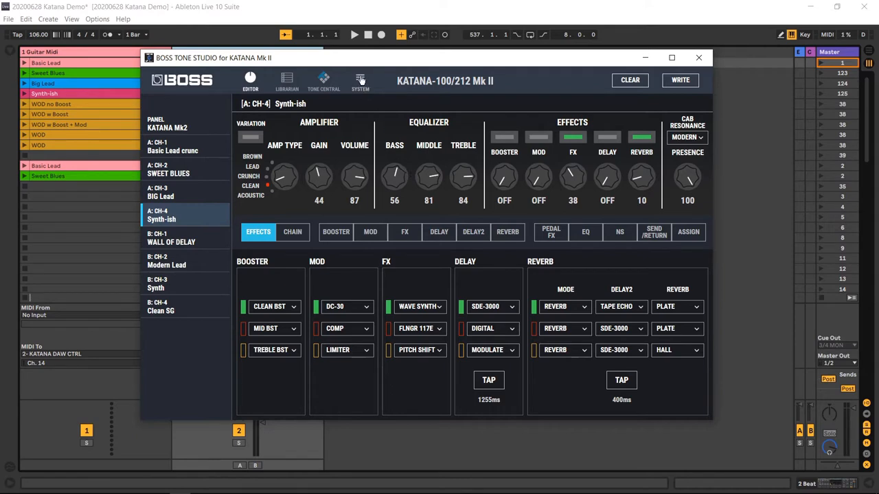
# Step: Show the MIDI setting page with receive channel Ch.14 via SYSTEM and USB setting
pyautogui.click(360, 78)
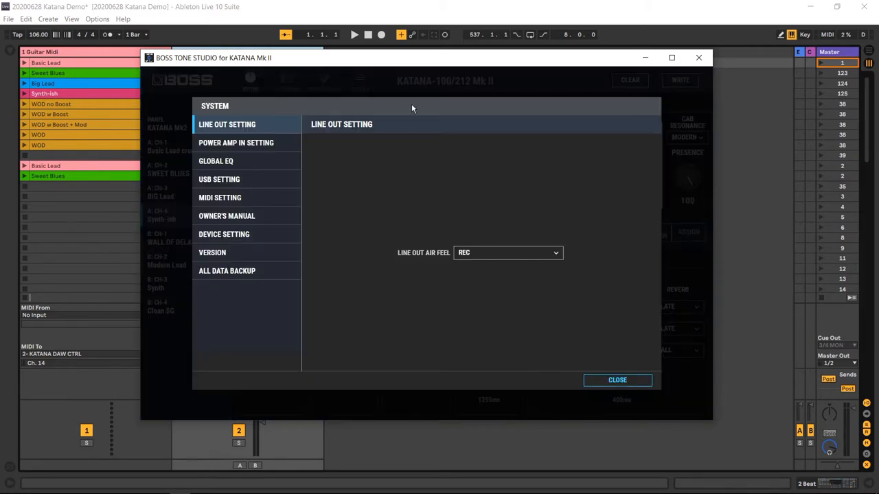
pyautogui.moveTo(250, 181)
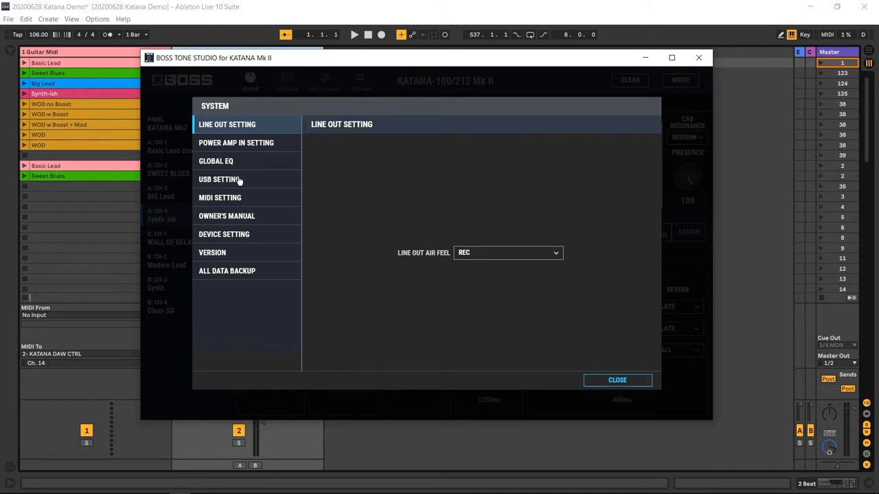
pyautogui.click(220, 179)
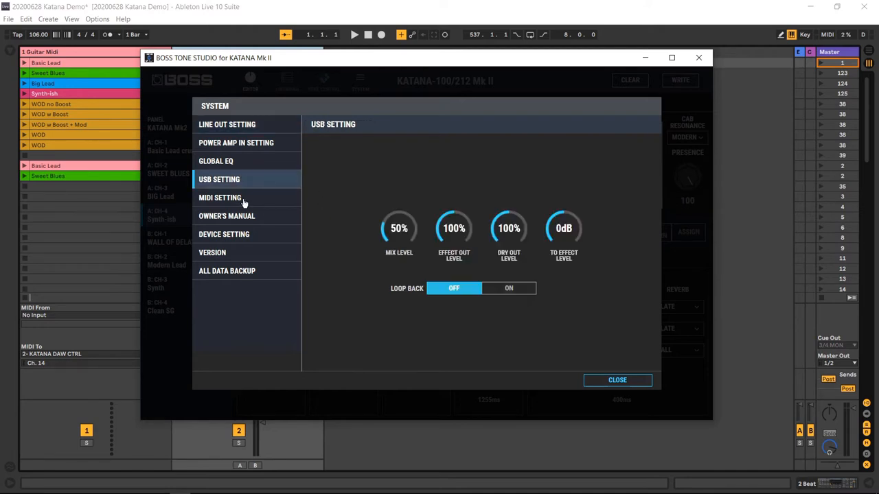
pyautogui.click(220, 198)
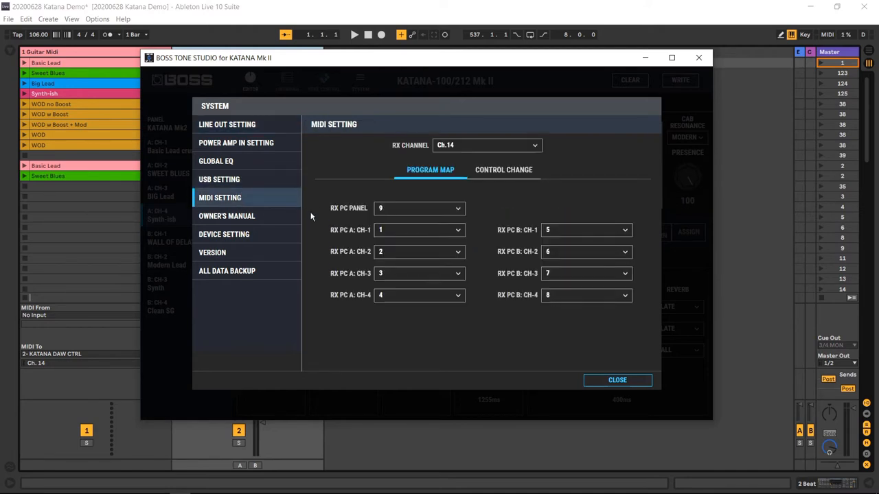
pyautogui.moveTo(373, 154)
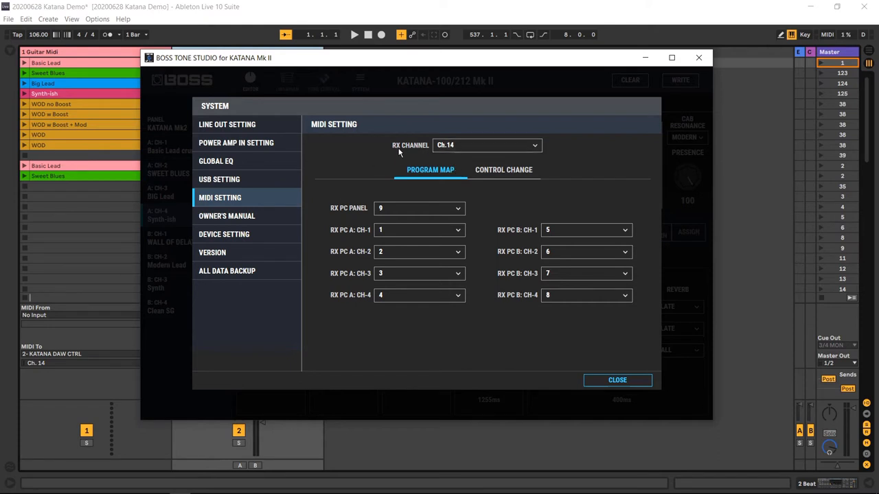
pyautogui.moveTo(412, 159)
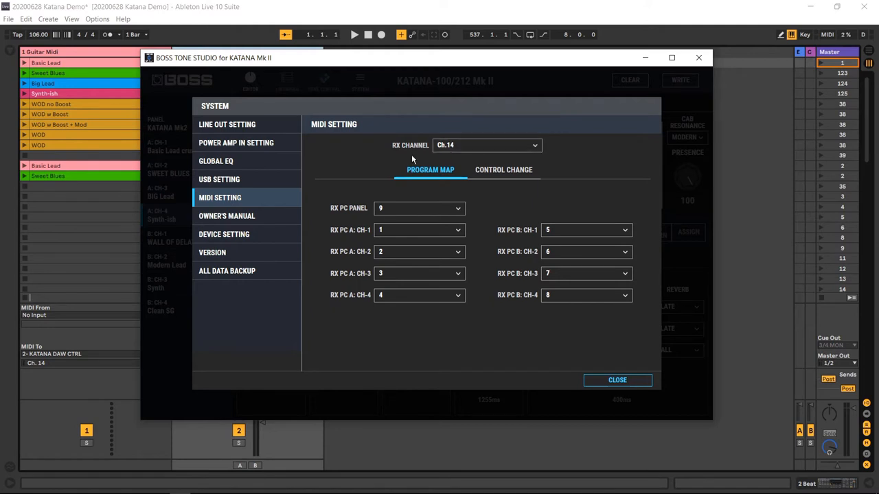
pyautogui.moveTo(352, 171)
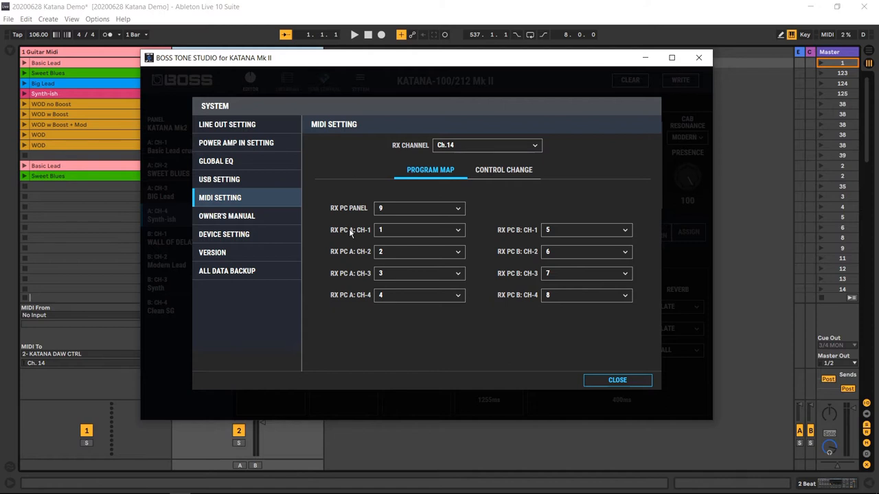
pyautogui.moveTo(338, 68)
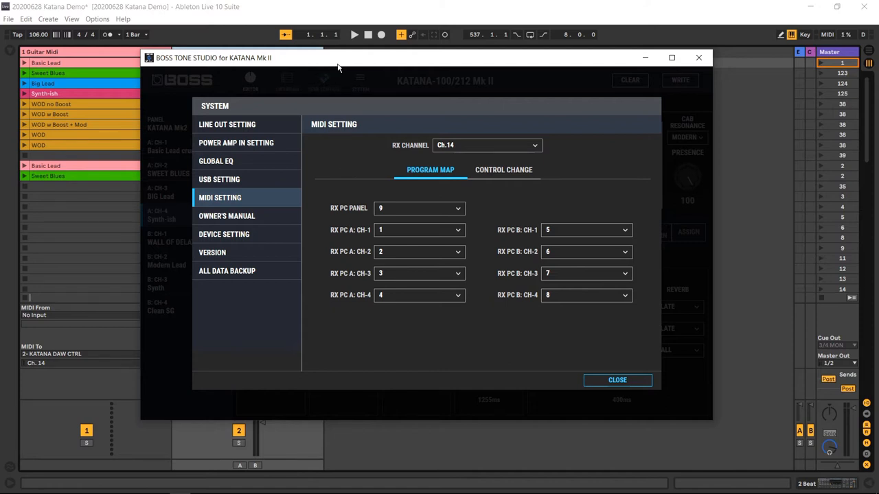
pyautogui.moveTo(336, 181)
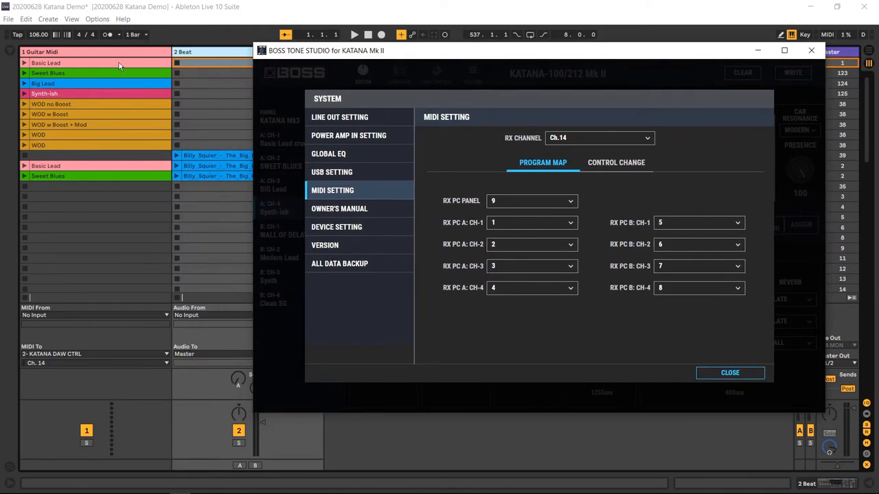
# Step: Show the Basic Lead clip on the Guitar Midi track with Pgm Change Bank 1, Sub 1, Pgm 1
pyautogui.click(729, 373)
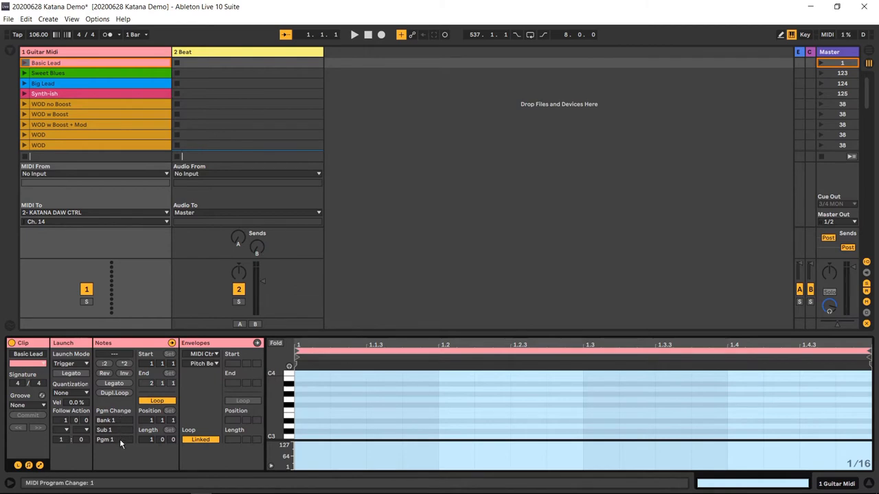
pyautogui.moveTo(106, 420)
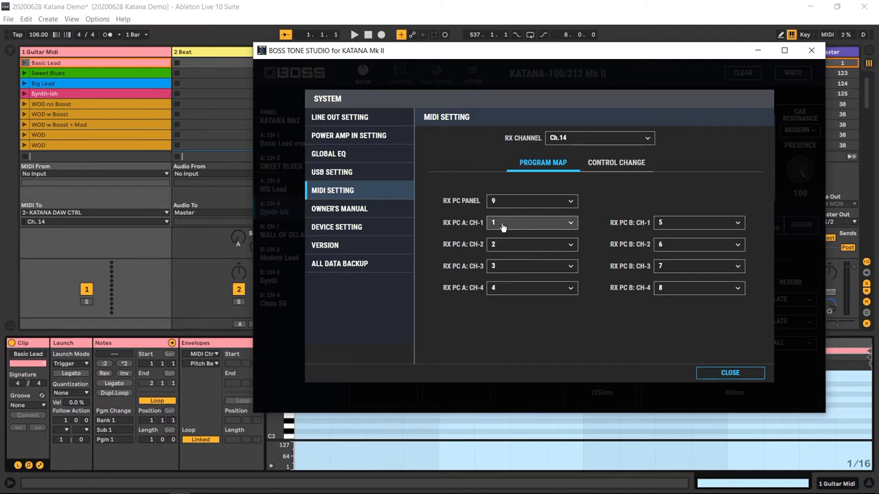
pyautogui.moveTo(511, 288)
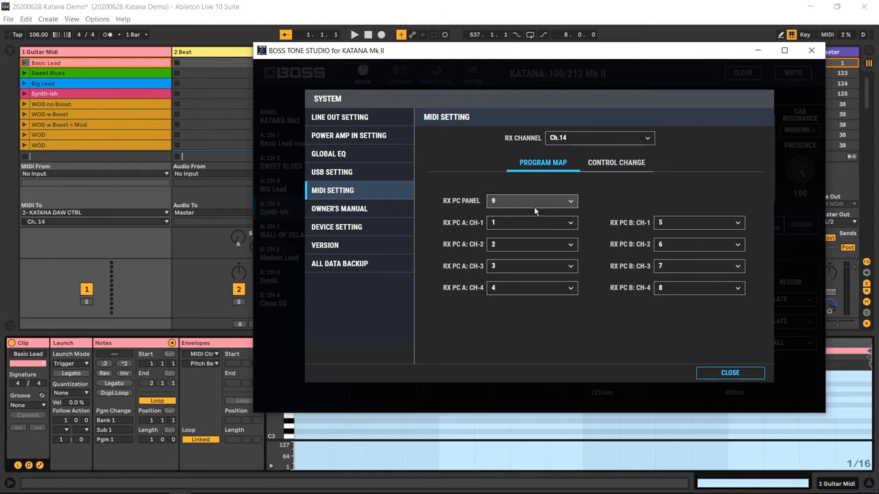
pyautogui.moveTo(607, 203)
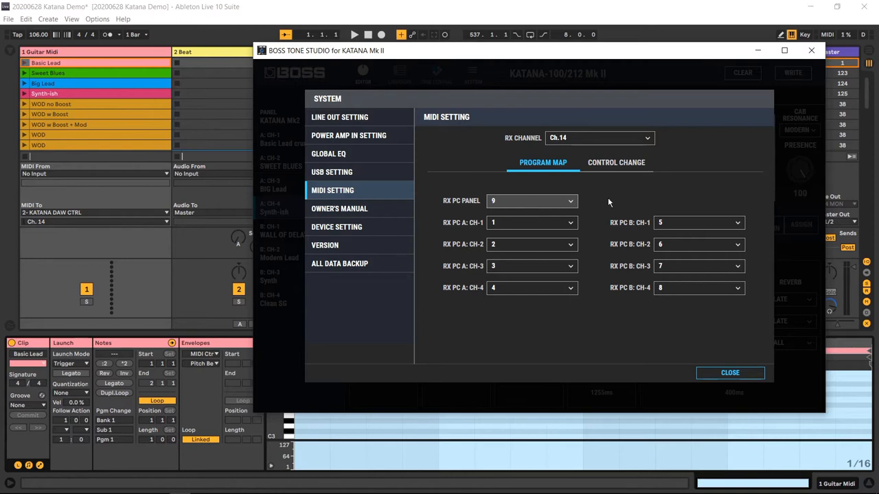
# Step: Show the Katana's program map on receive channel Ch.14 in the MIDI setting page
pyautogui.click(615, 162)
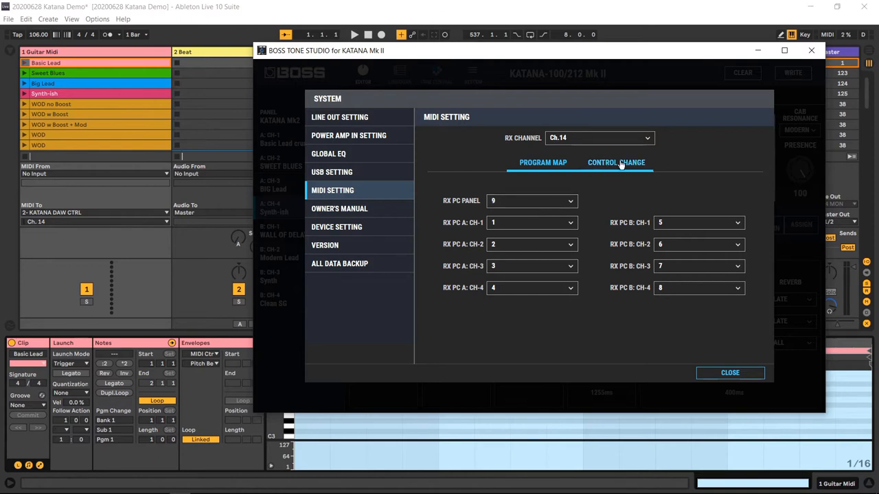
# Step: Show the control change map listing CC numbers for booster, mod, FX, delay and reverb
pyautogui.click(615, 162)
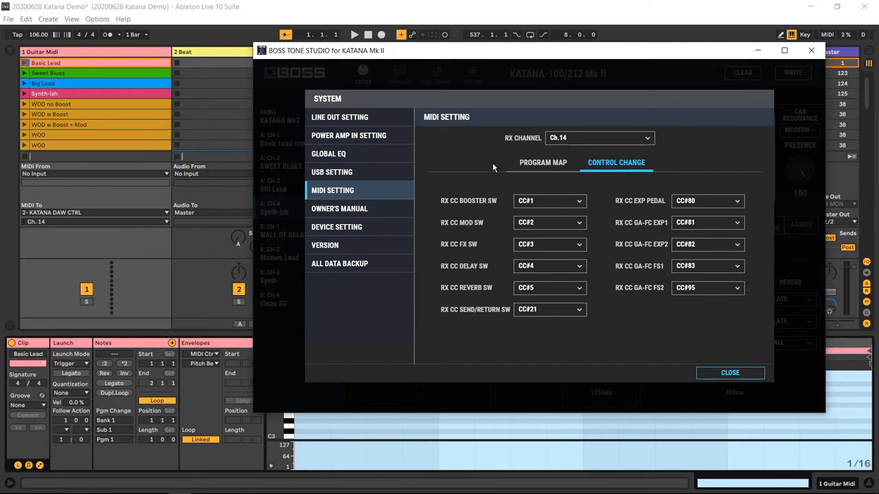
pyautogui.moveTo(467, 205)
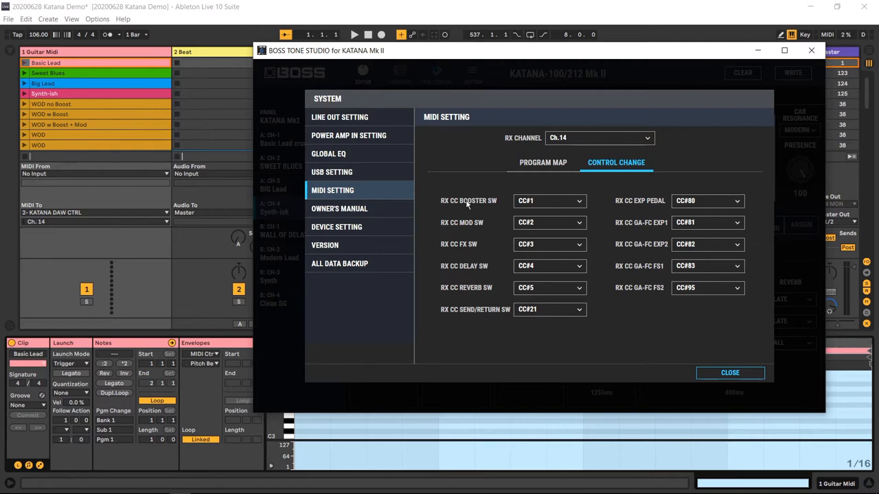
pyautogui.moveTo(574, 335)
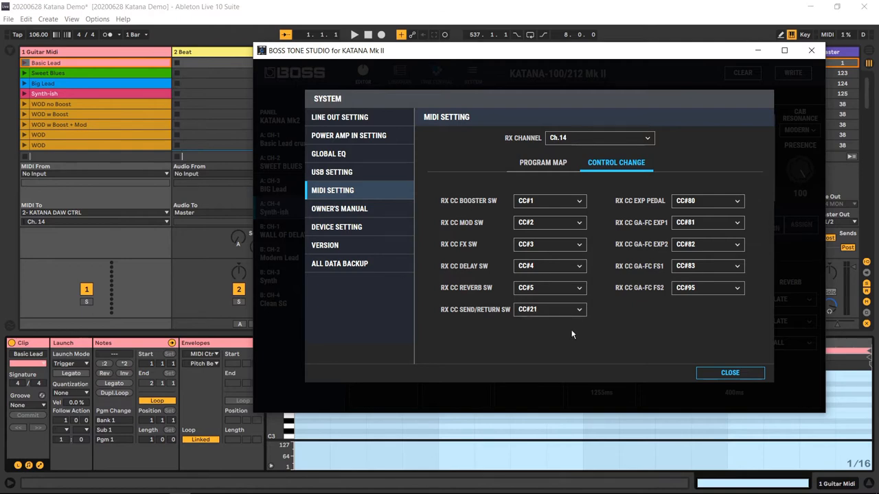
pyautogui.moveTo(593, 341)
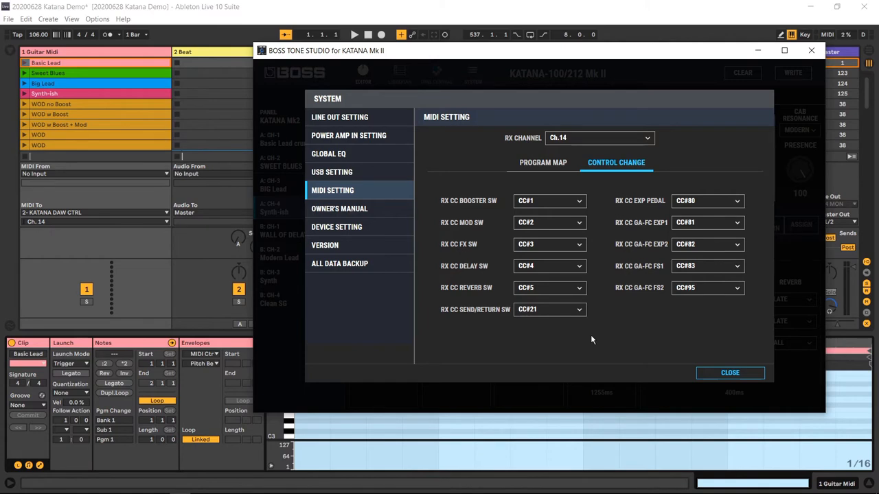
pyautogui.moveTo(550, 201)
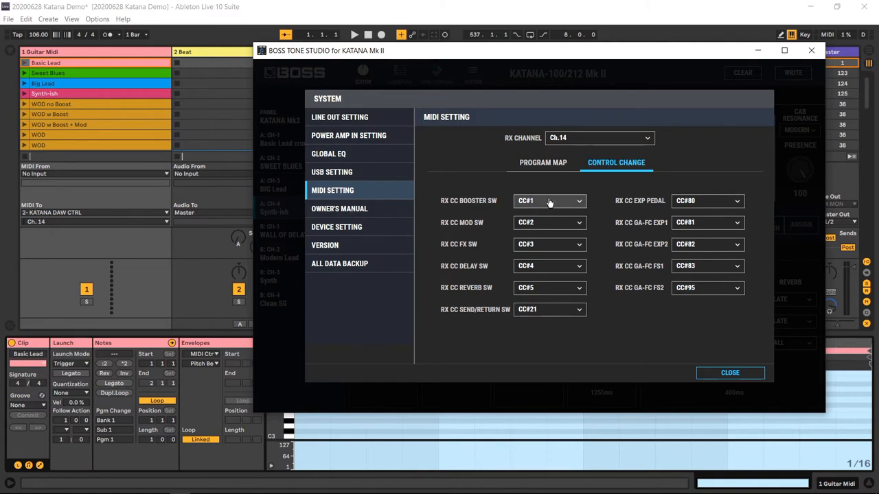
pyautogui.moveTo(555, 205)
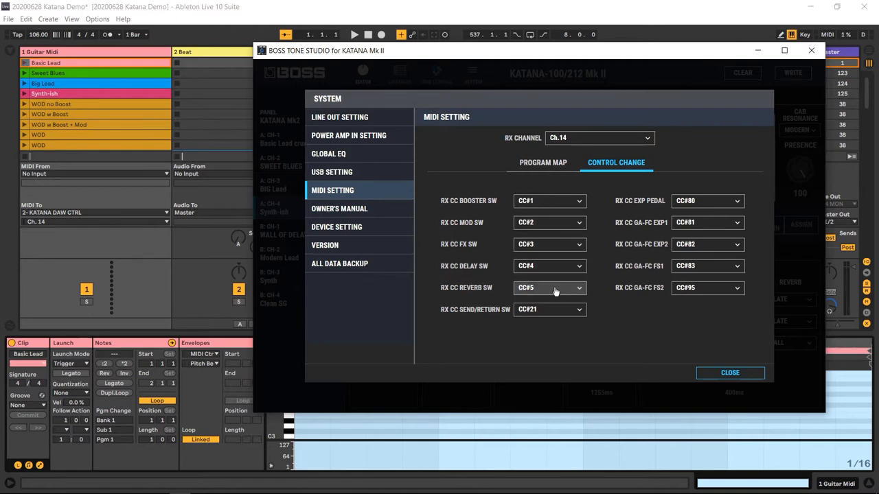
pyautogui.moveTo(606, 280)
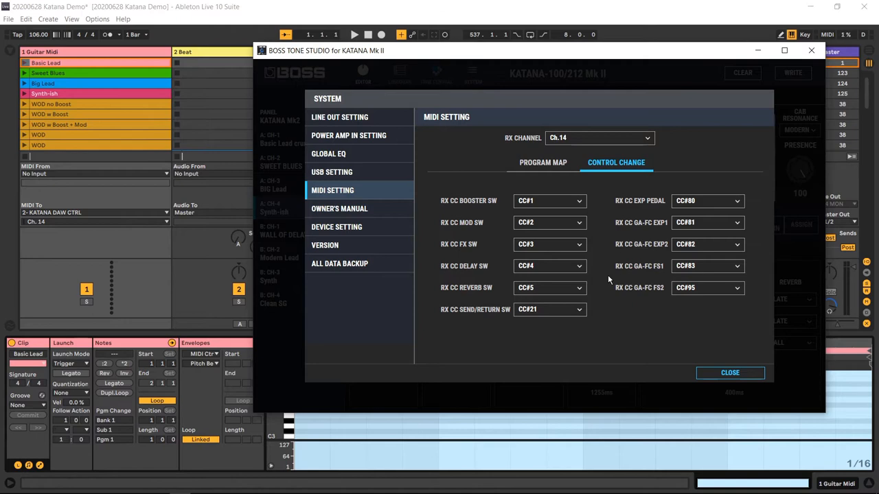
pyautogui.moveTo(680, 346)
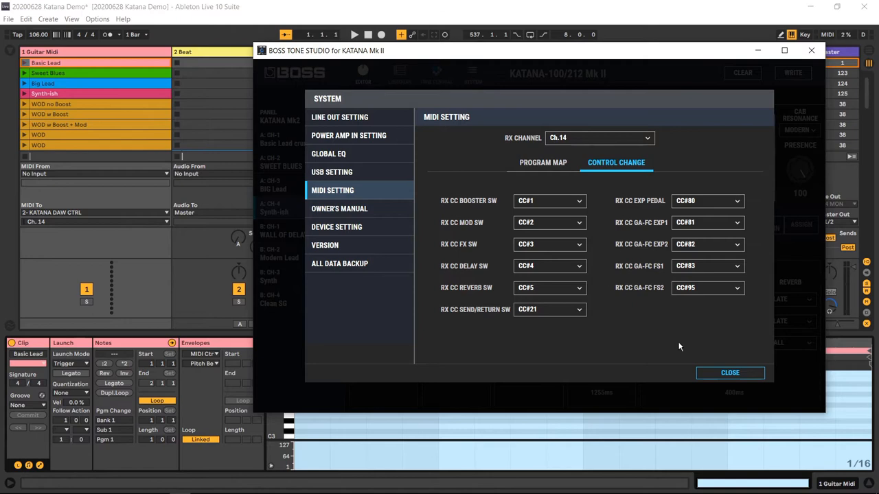
pyautogui.moveTo(731, 373)
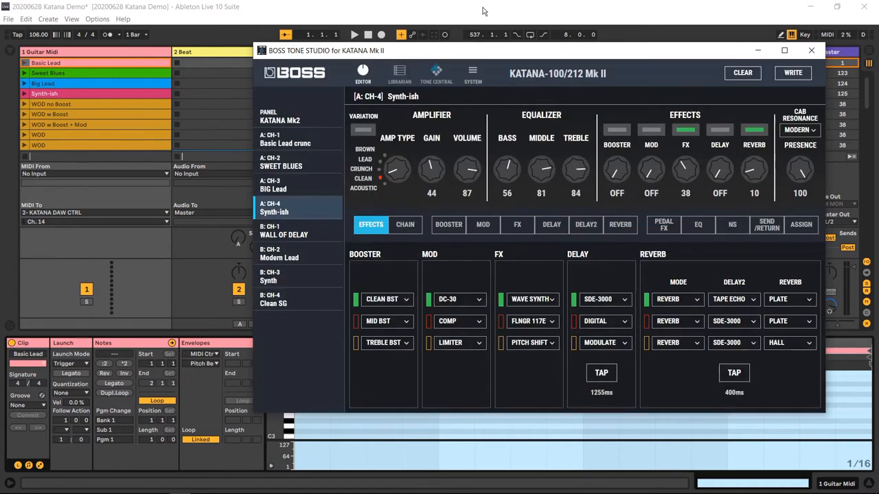
pyautogui.moveTo(231, 6)
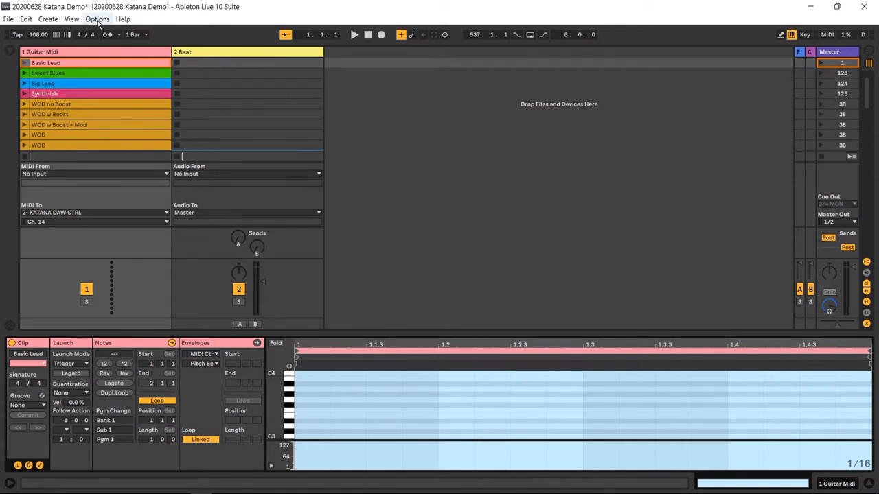
# Step: Bring up Live's Preferences window from the Options menu
pyautogui.click(98, 19)
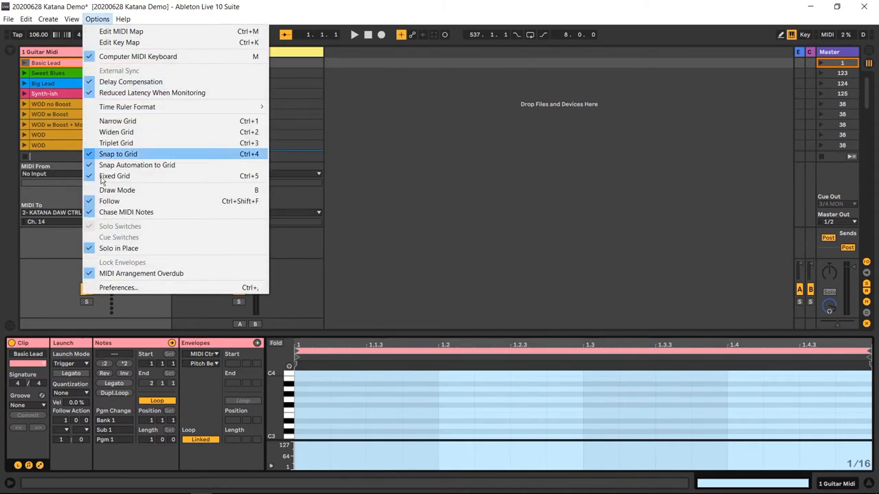
pyautogui.moveTo(138, 289)
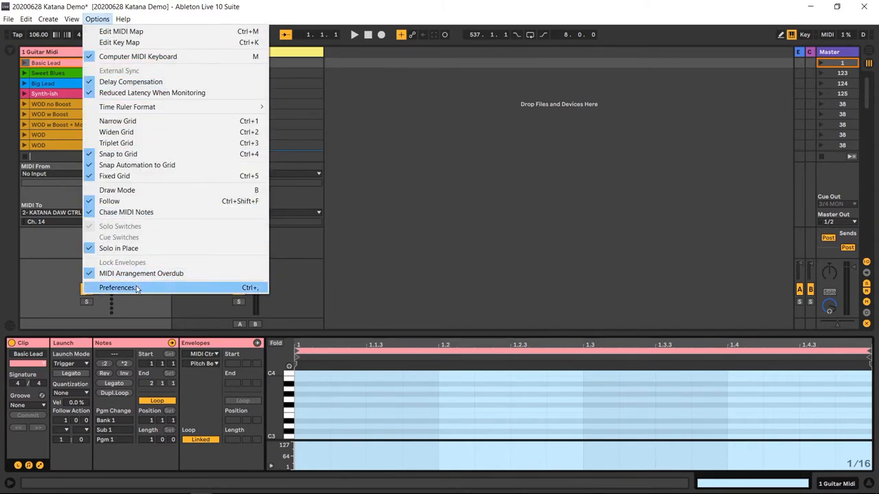
pyautogui.click(118, 289)
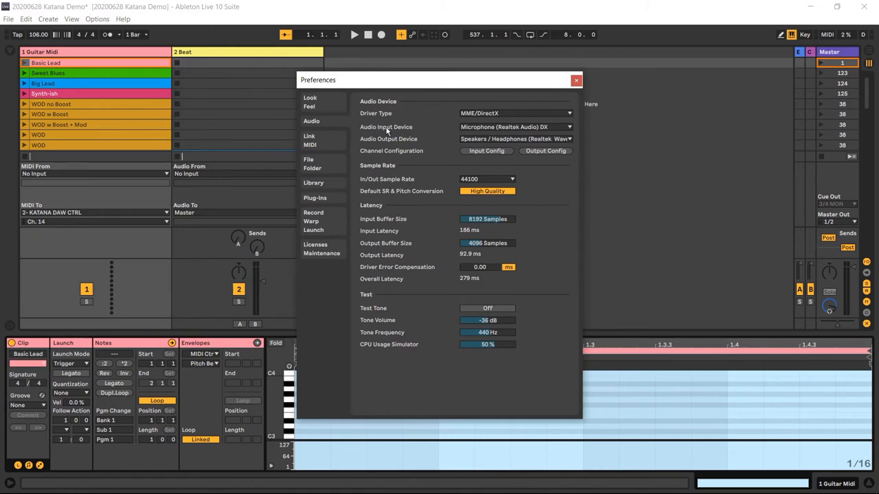
# Step: Show the Link/MIDI page listing the KATANA DAW CTRL and KATANA CTRL ports
pyautogui.click(310, 140)
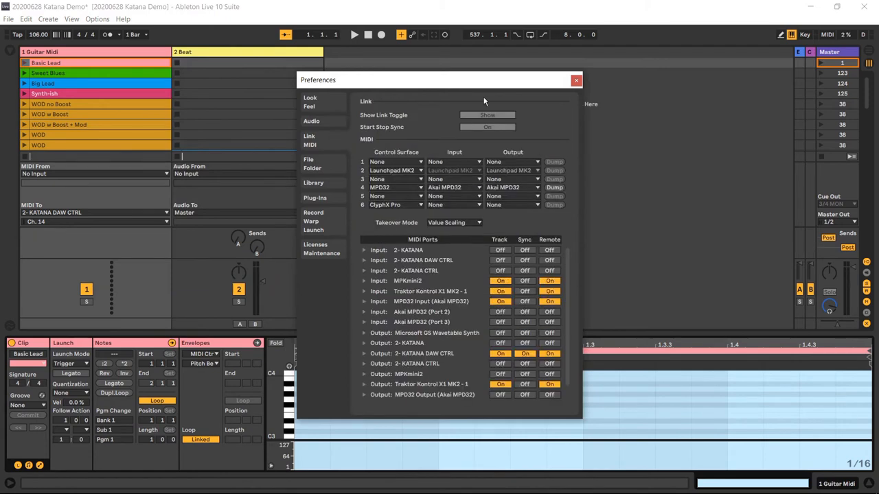
pyautogui.moveTo(419, 140)
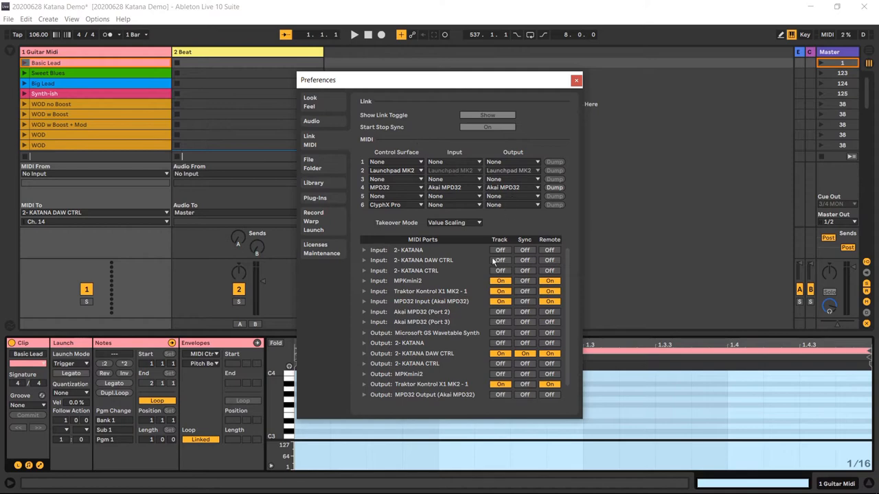
pyautogui.moveTo(453, 345)
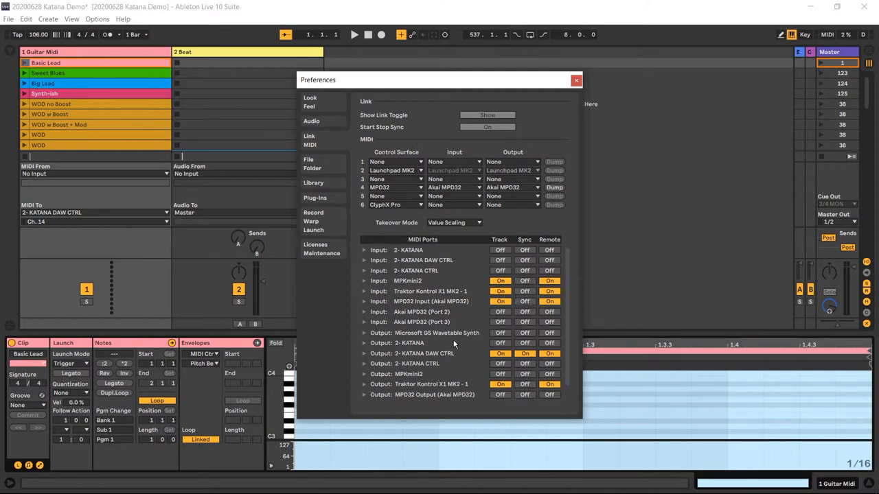
pyautogui.scroll(-3)
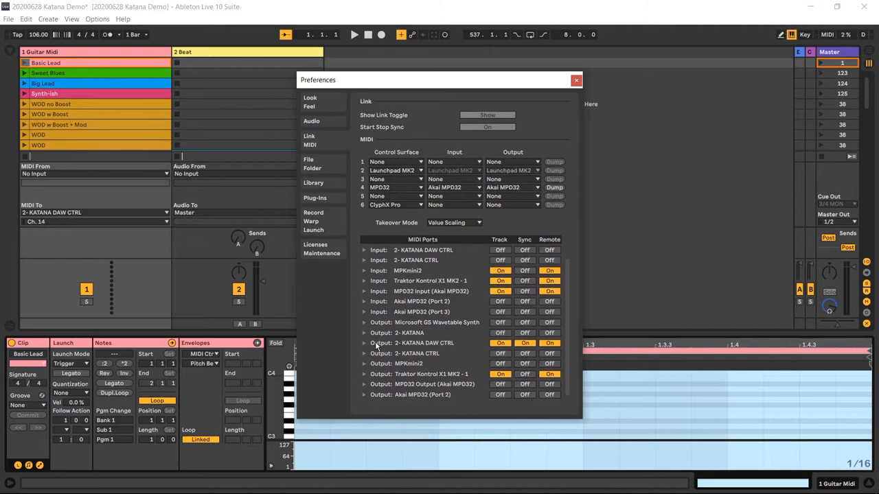
pyautogui.moveTo(452, 354)
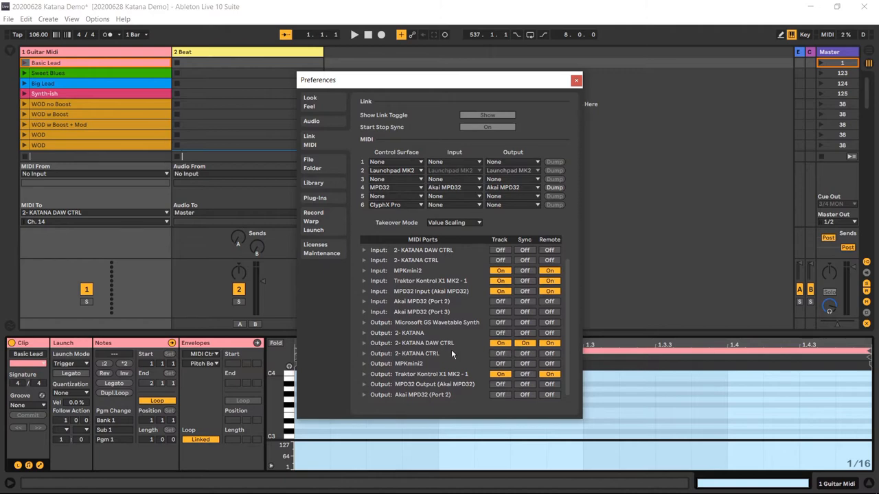
pyautogui.moveTo(450, 352)
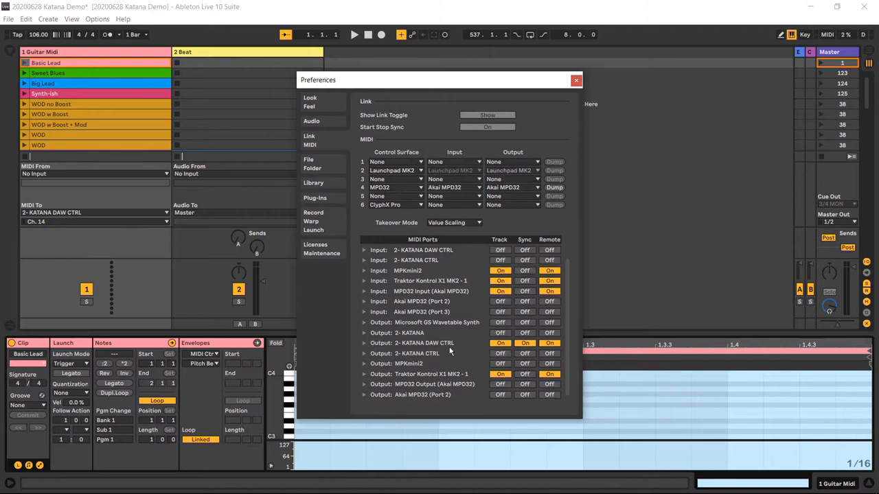
pyautogui.moveTo(413, 343)
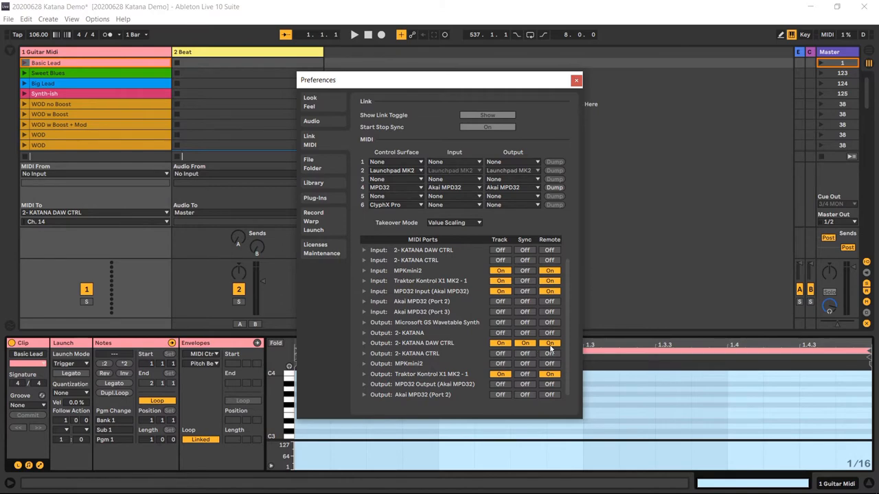
pyautogui.moveTo(555, 349)
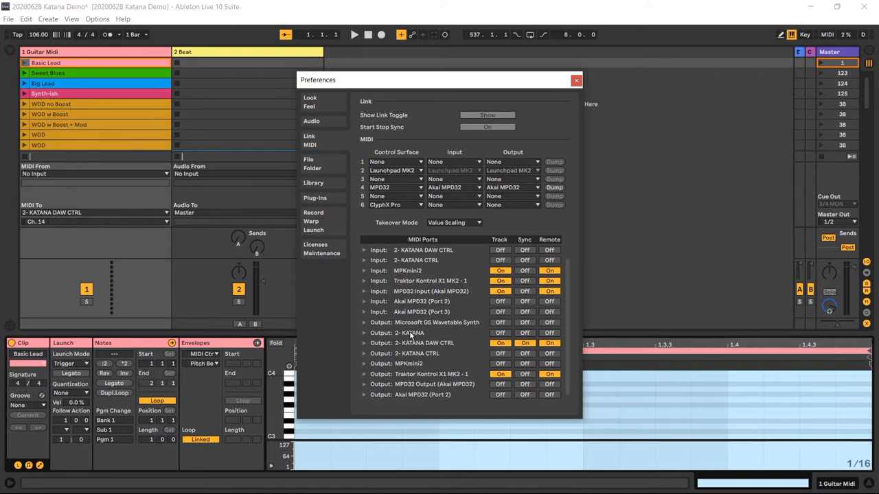
pyautogui.moveTo(428, 357)
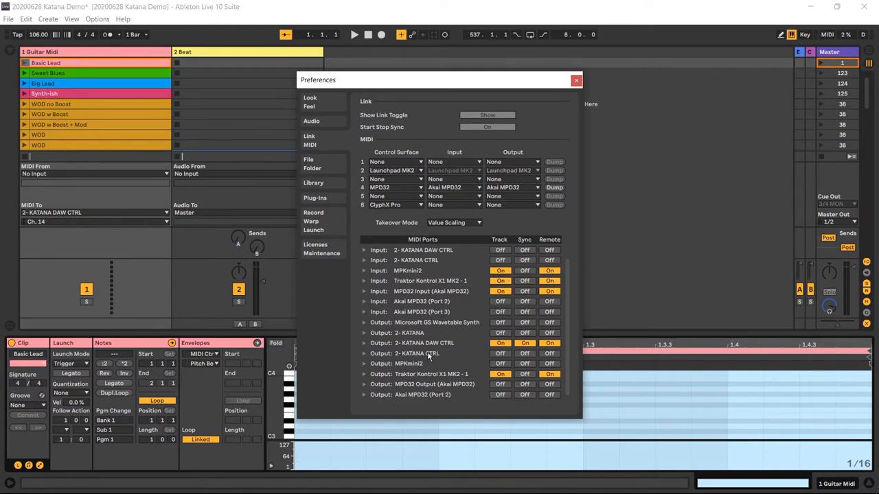
pyautogui.moveTo(445, 346)
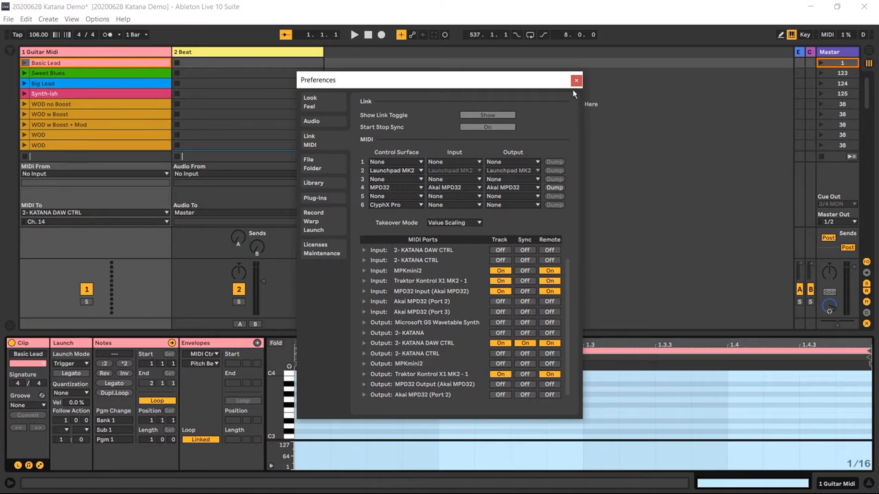
pyautogui.moveTo(576, 79)
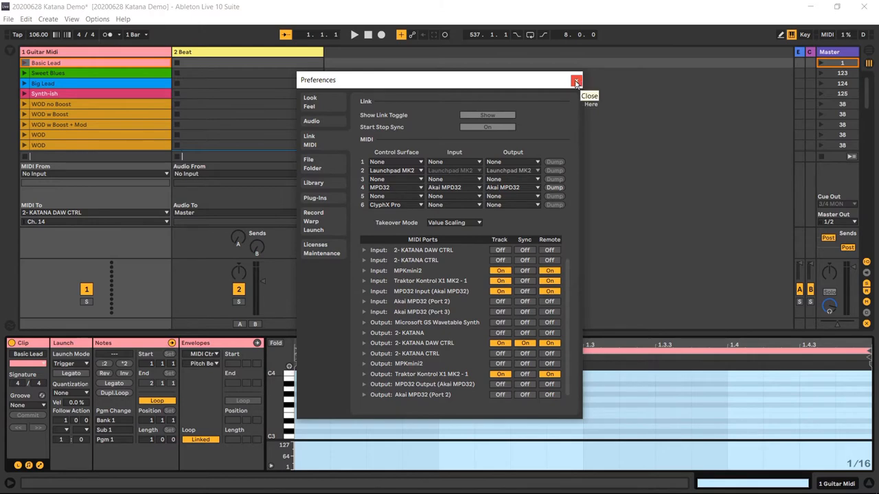
# Step: Close Preferences, leaving the Katana Demo session in view
pyautogui.click(577, 79)
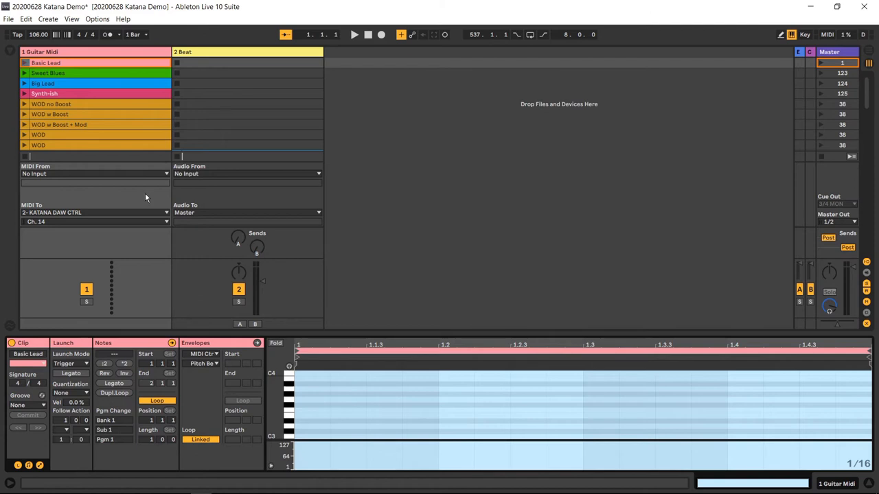
pyautogui.moveTo(126, 201)
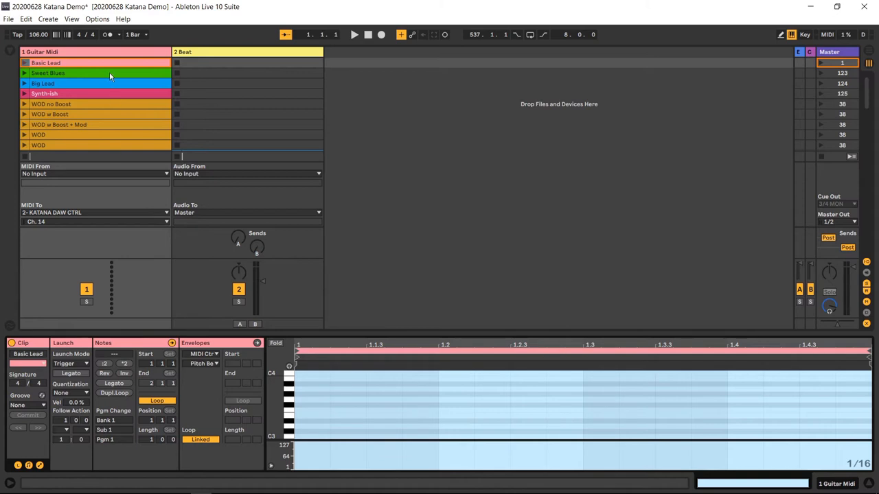
pyautogui.moveTo(109, 61)
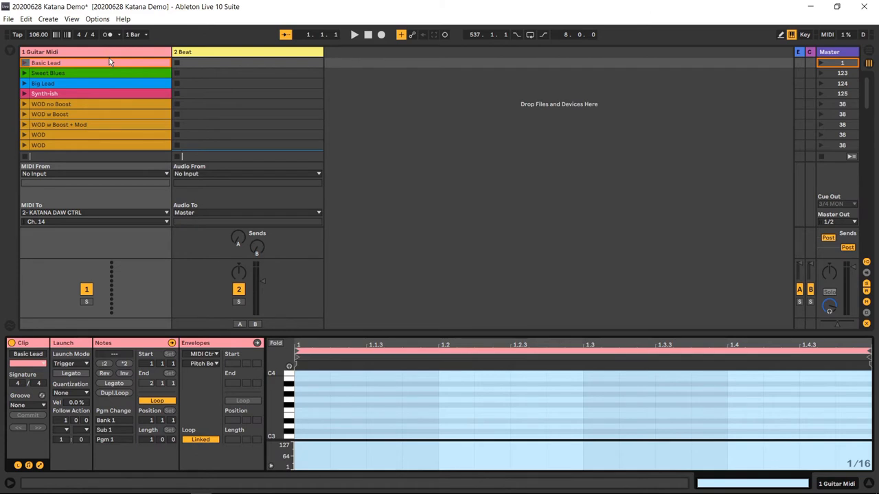
pyautogui.moveTo(118, 55)
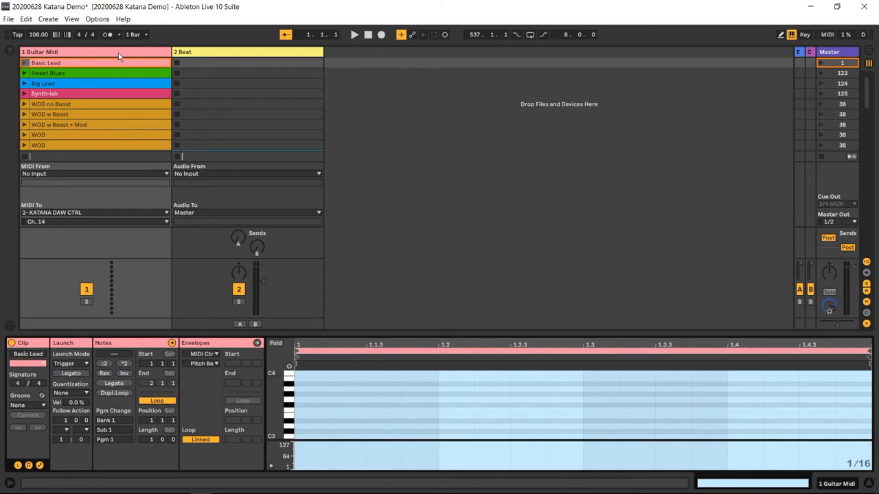
pyautogui.moveTo(103, 57)
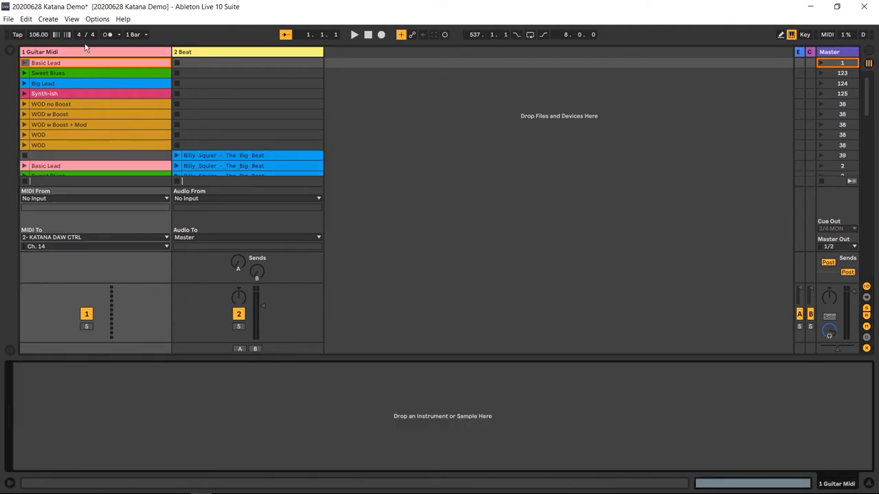
pyautogui.moveTo(343, 401)
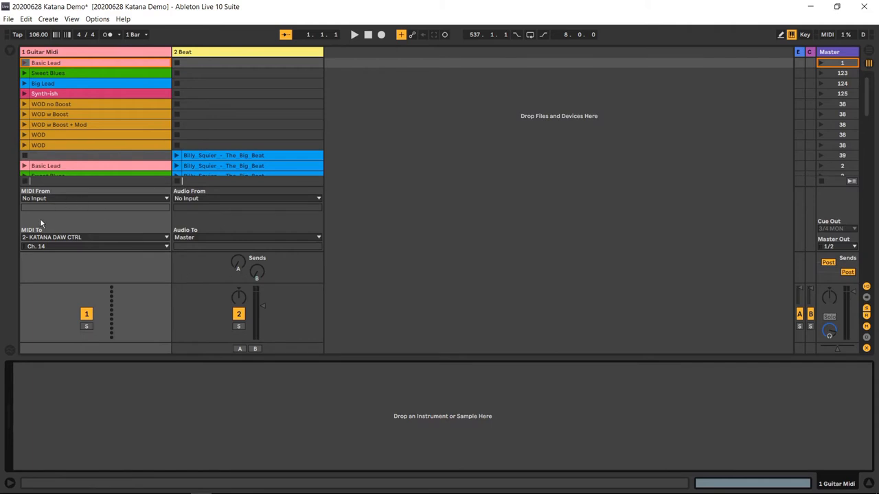
pyautogui.moveTo(56, 240)
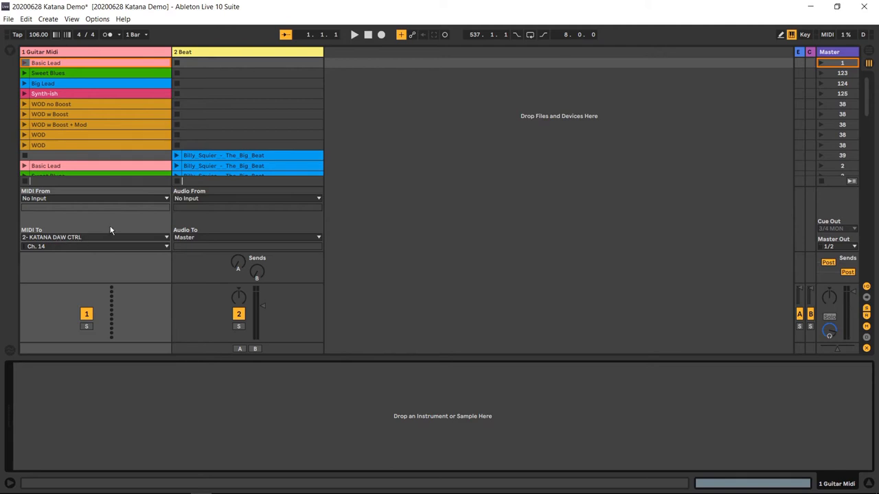
# Step: Unfold the Options menu over the Katana Demo session
pyautogui.click(96, 19)
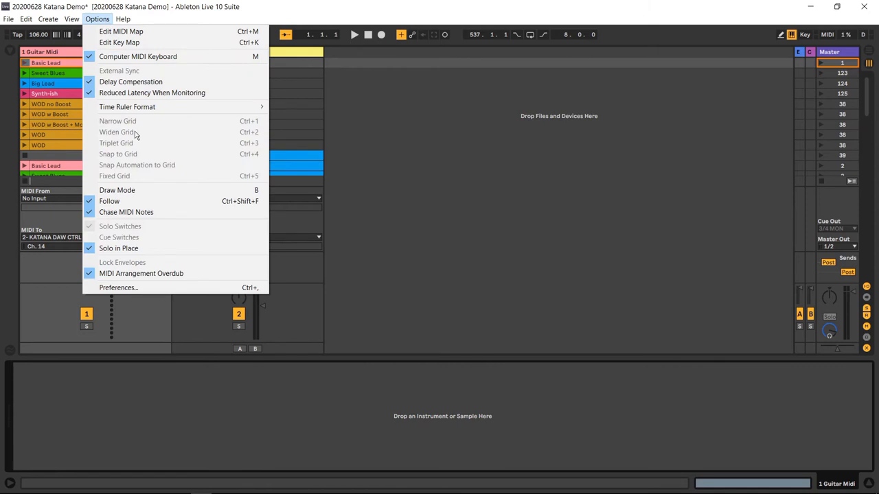
# Step: Review the KATANA MIDI Ports in Preferences, then close the window
pyautogui.click(118, 287)
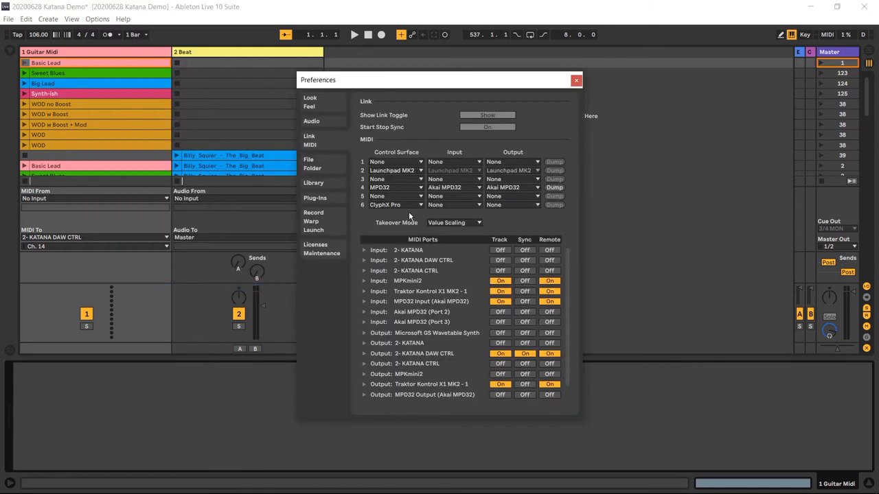
pyautogui.moveTo(420, 350)
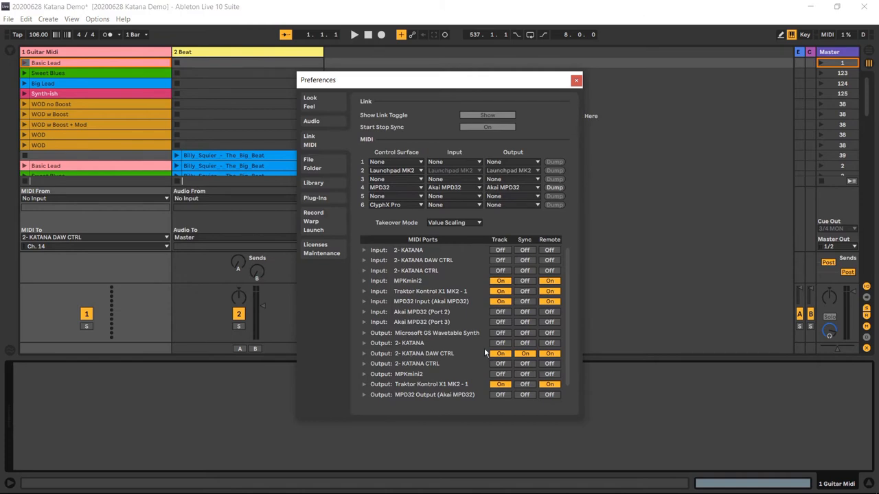
pyautogui.moveTo(88, 242)
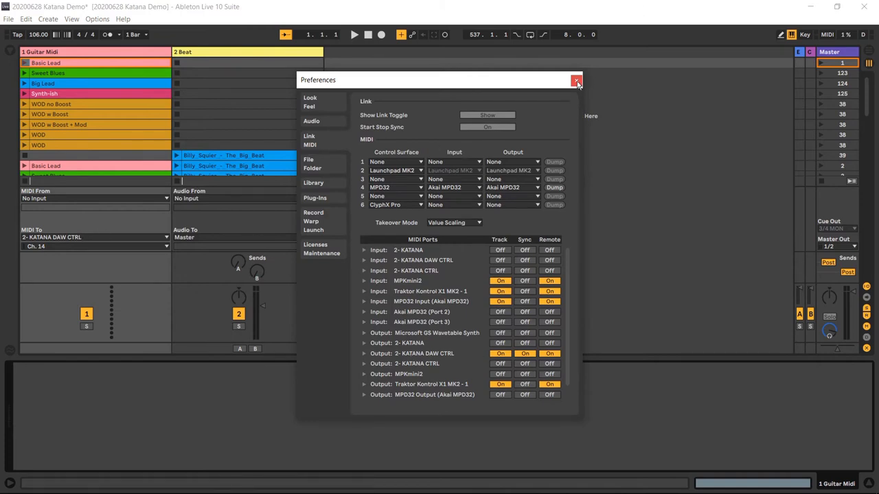
pyautogui.click(577, 79)
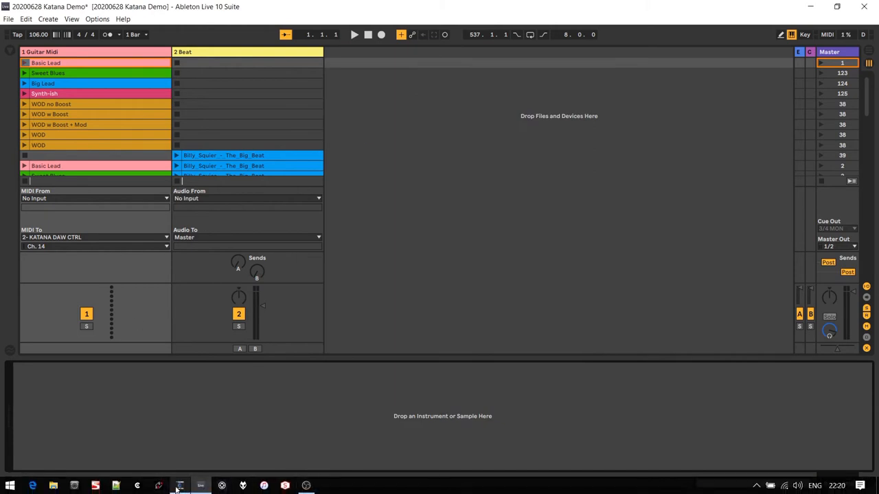
# Step: Check the Katana's RX Channel Ch.14 and Control Change map, then close MIDI Setting
pyautogui.click(180, 486)
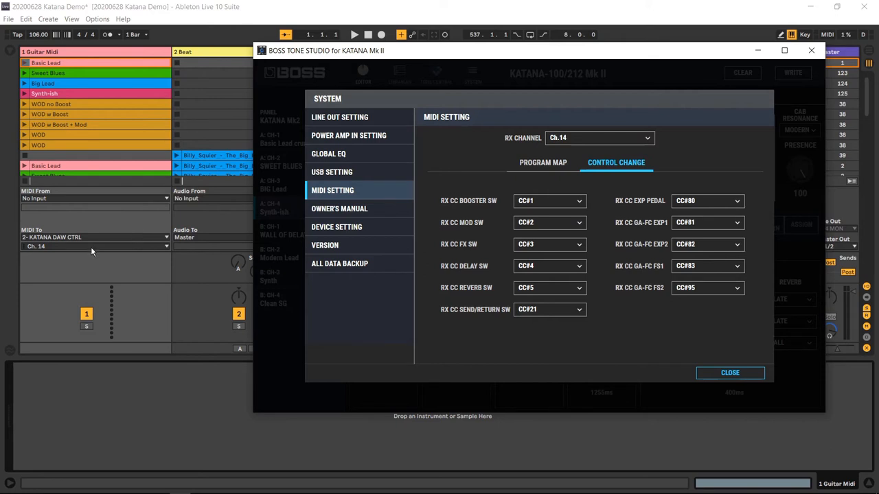
pyautogui.click(598, 137)
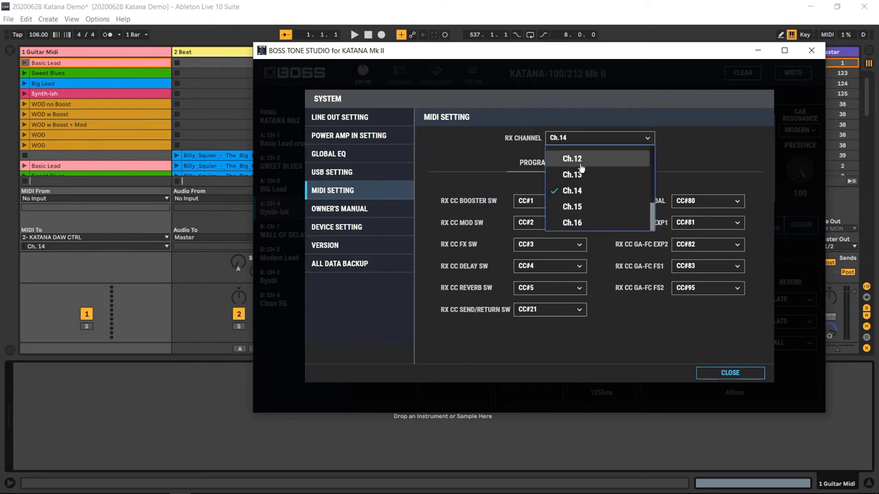
pyautogui.moveTo(151, 247)
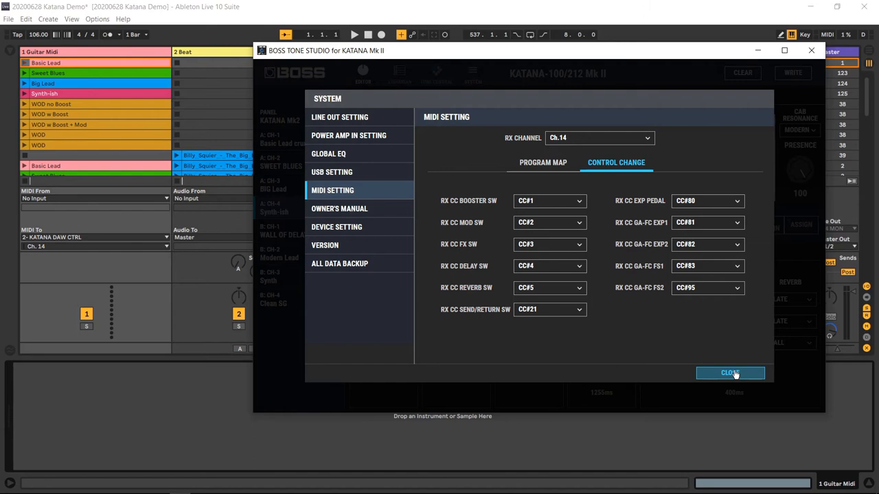
pyautogui.click(730, 374)
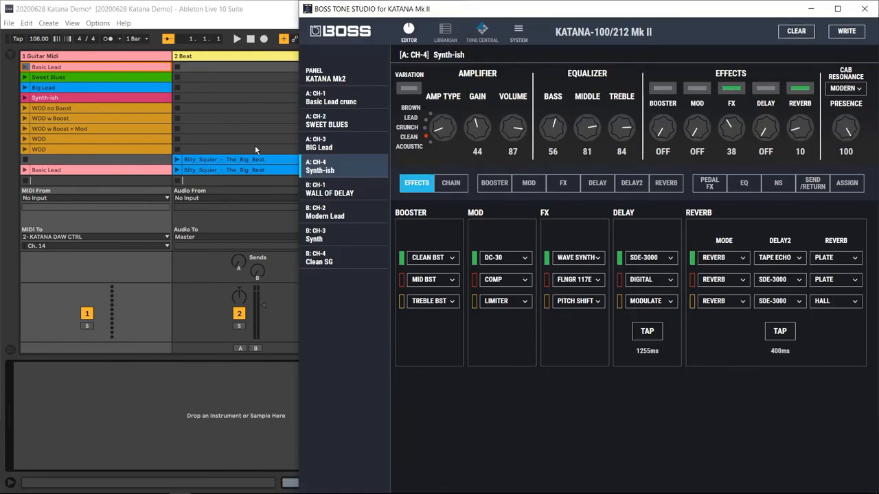
pyautogui.moveTo(110, 110)
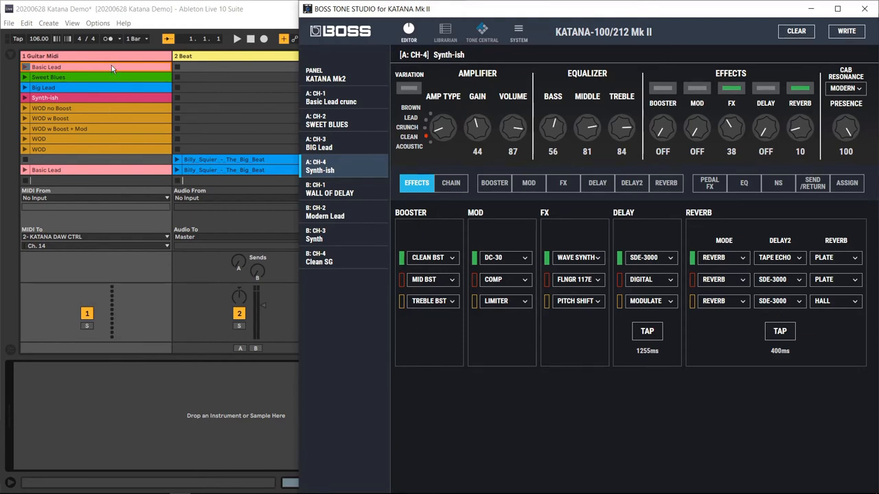
pyautogui.moveTo(345, 104)
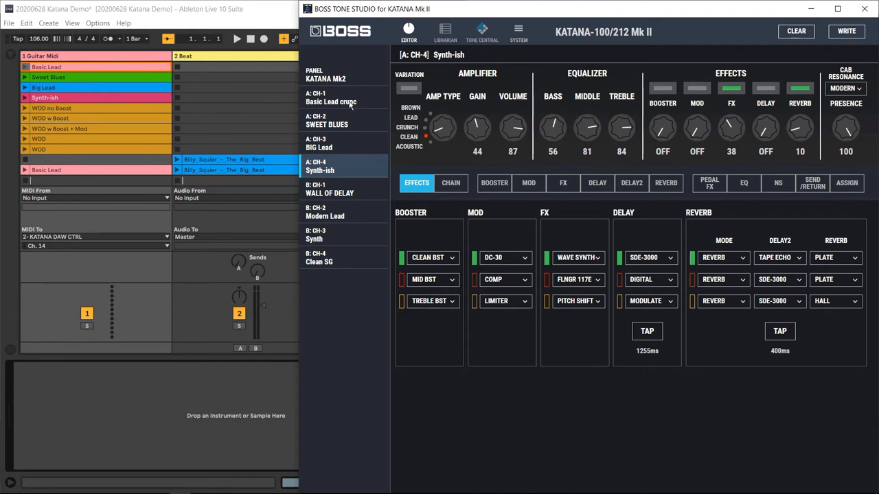
# Step: Show the Basic Lead clip's Bank, Sub and Pgm change settings in Clip View
pyautogui.click(103, 69)
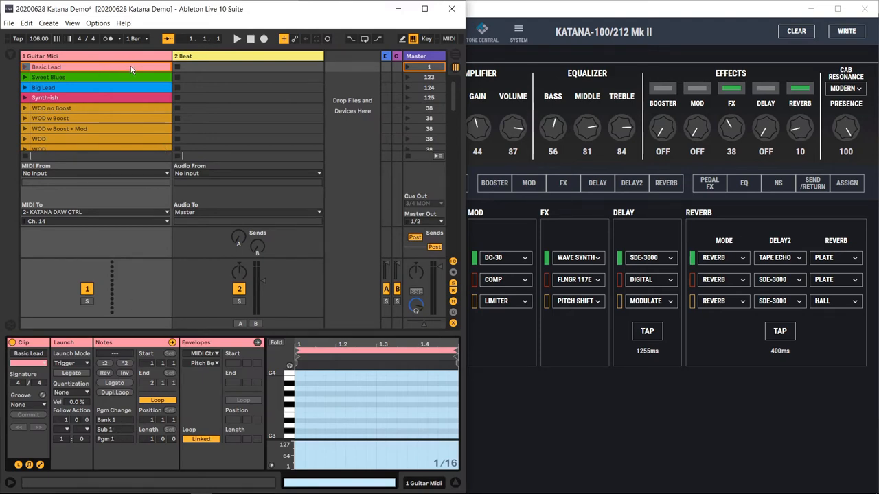
pyautogui.click(486, 8)
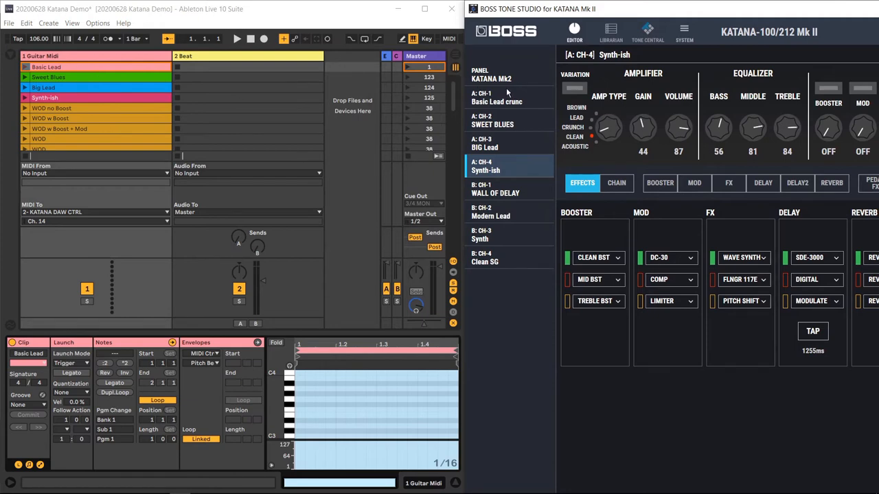
pyautogui.moveTo(208, 382)
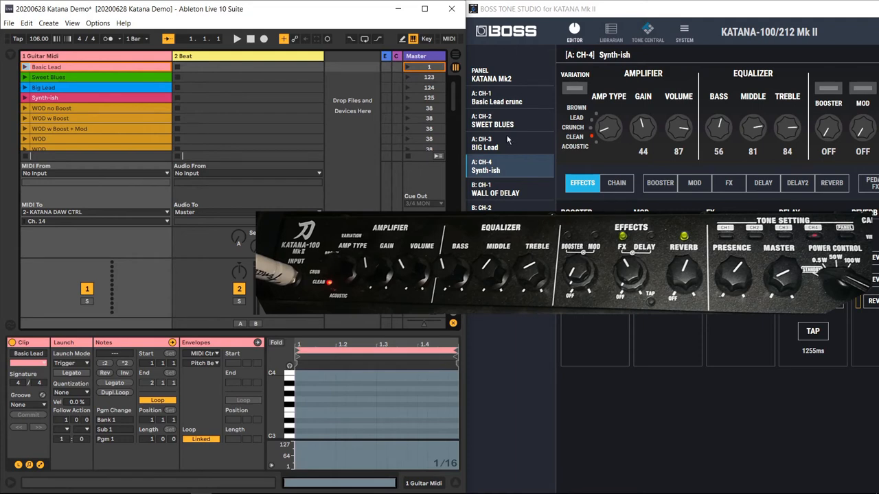
pyautogui.moveTo(523, 195)
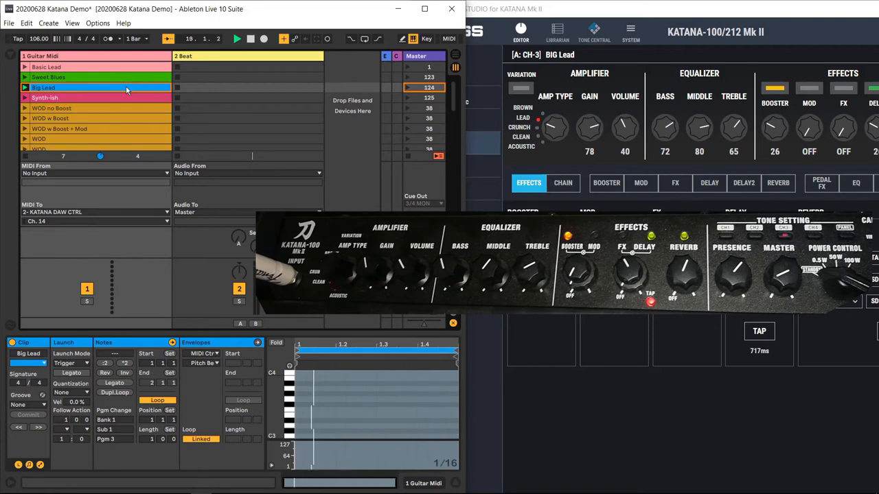
# Step: Launch the Synth-ish scene, then WOD no Boost, switching the amp to WALL OF DELAY
pyautogui.click(69, 97)
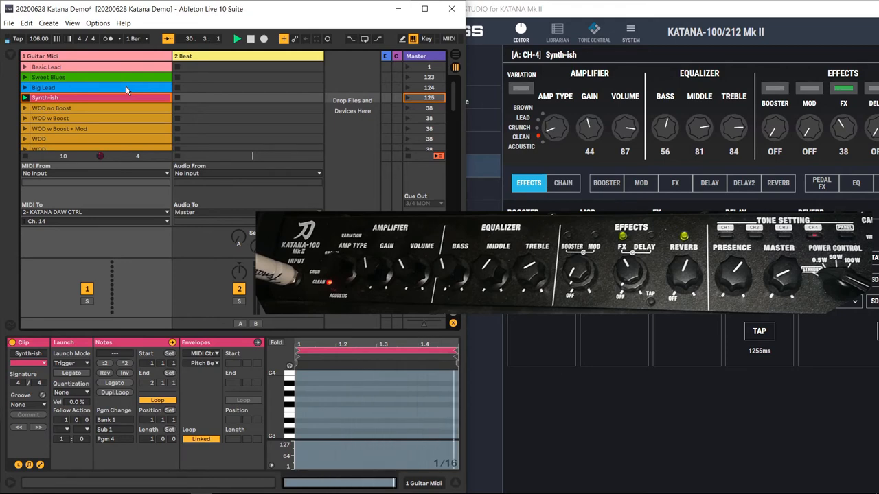
pyautogui.click(52, 107)
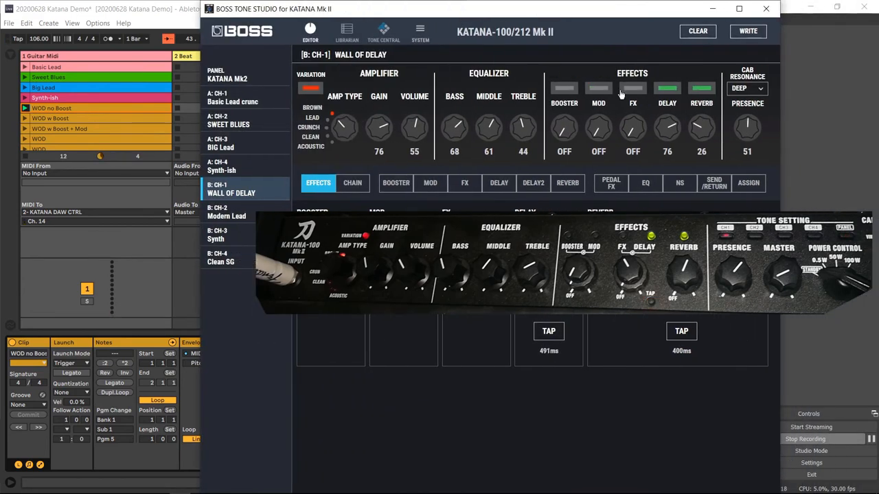
# Step: Bring Tone Studio forward to show the WALL OF DELAY patch's effect types
pyautogui.click(563, 88)
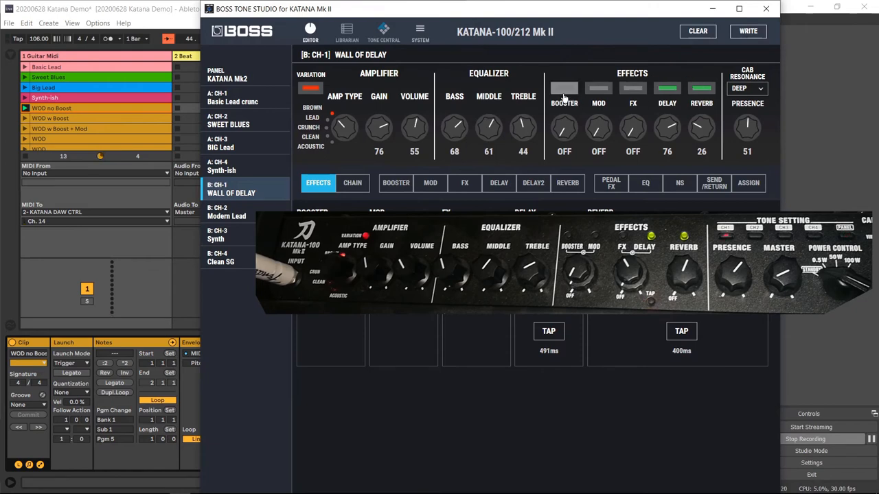
pyautogui.click(563, 88)
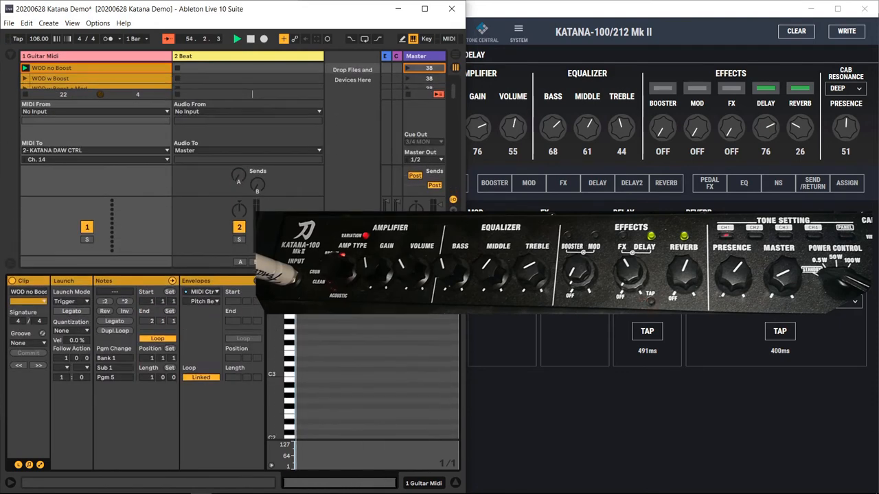
pyautogui.click(203, 303)
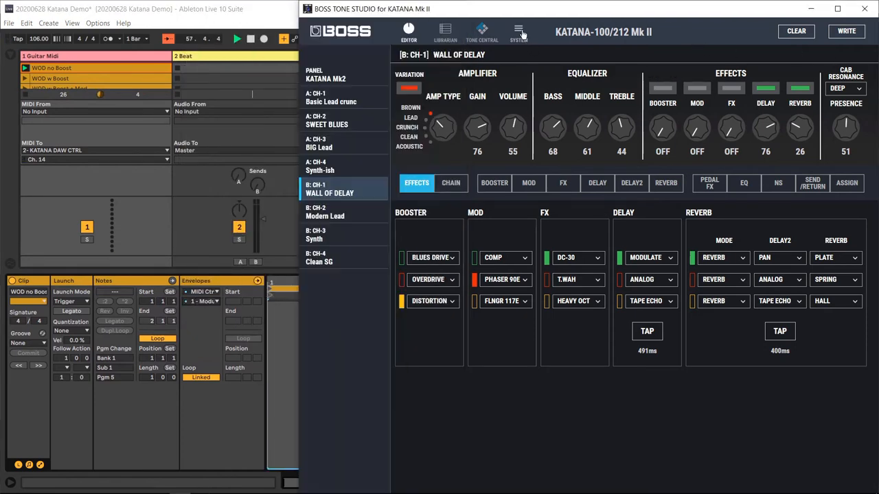
pyautogui.click(519, 30)
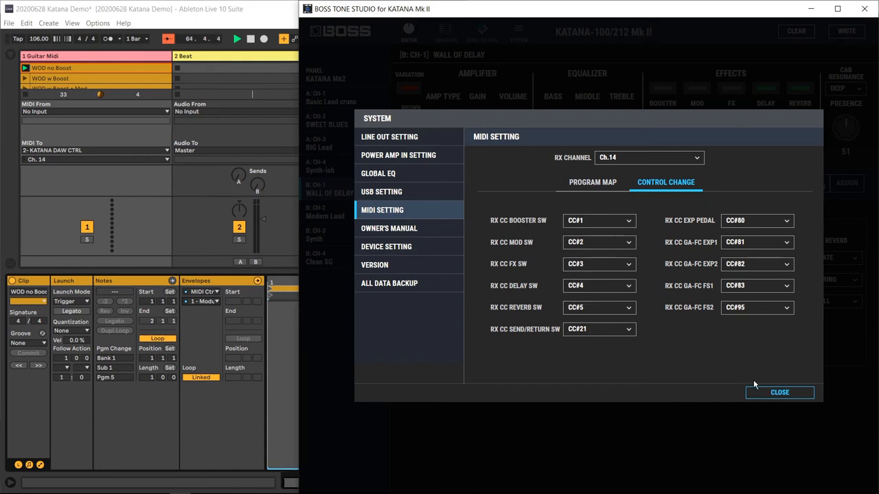
pyautogui.click(780, 393)
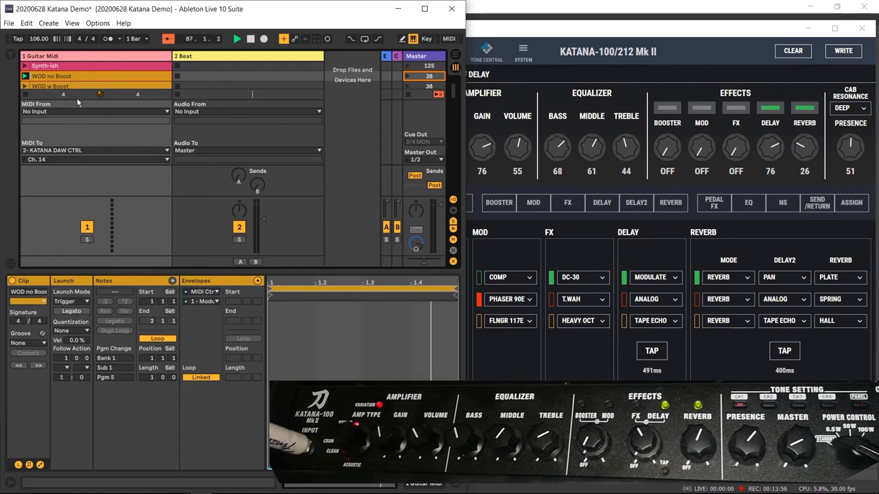
# Step: Launch the WOD w Boost scene, then WOD w Boost + Mod
pyautogui.click(49, 83)
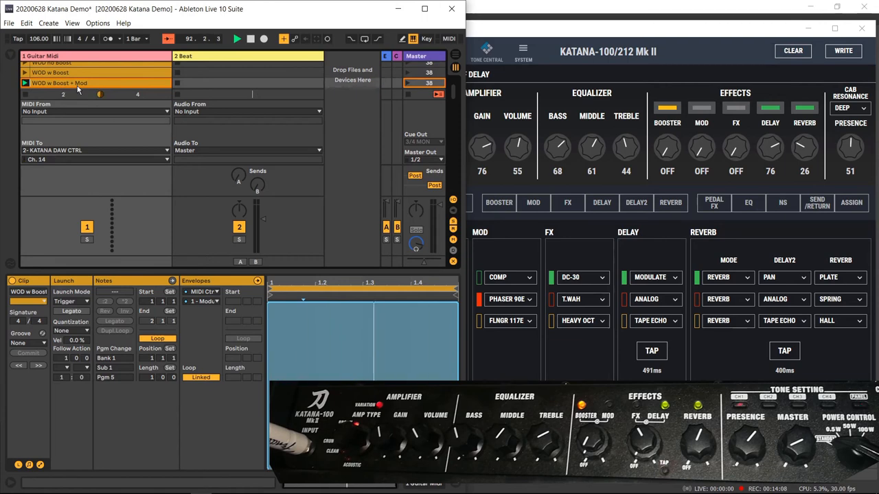
pyautogui.click(204, 302)
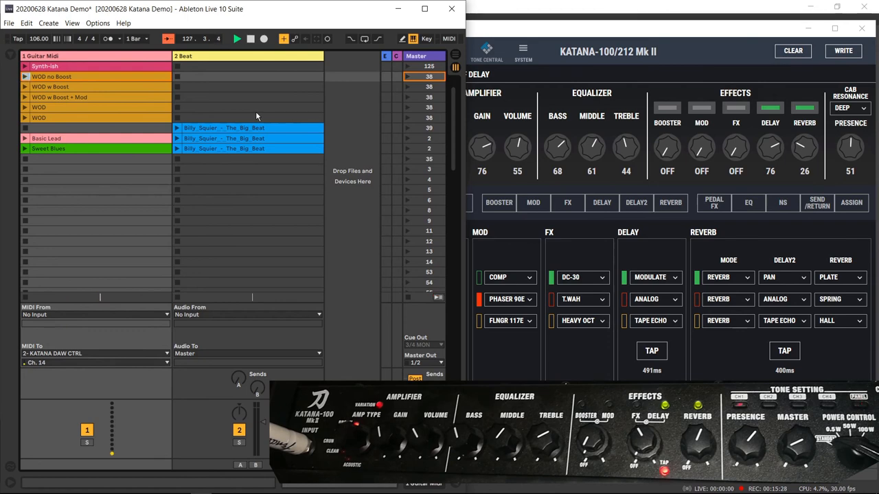
# Step: Select a clip slot in the Guitar Midi track to arrange the preset clips
pyautogui.click(250, 38)
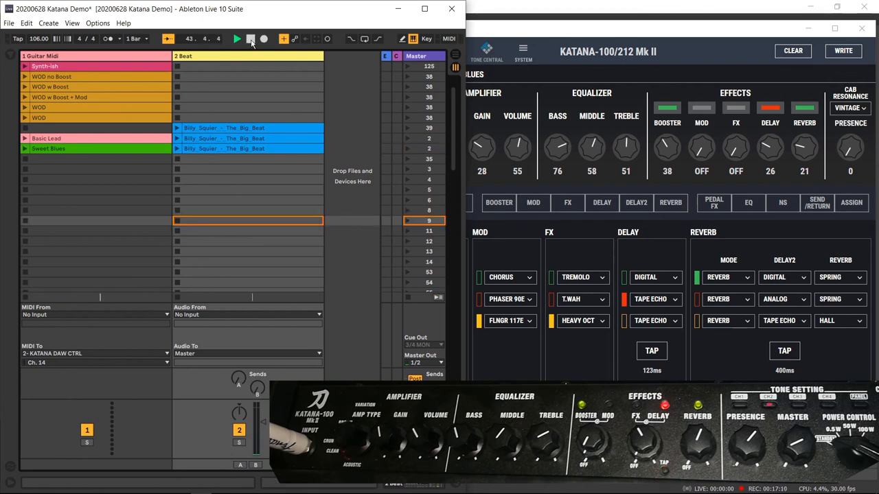
# Step: Place Basic Lead, Sweet Blues and Big Lead in the Guitar Midi track's first three slots
pyautogui.click(236, 38)
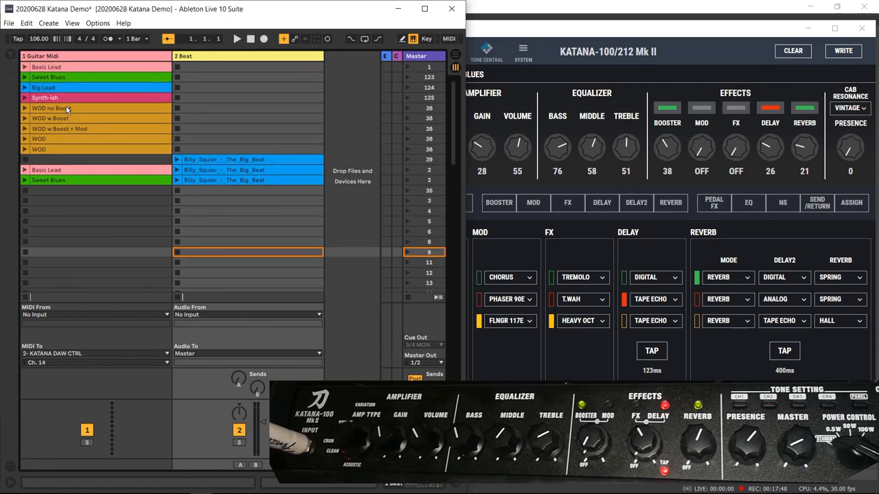
pyautogui.click(47, 66)
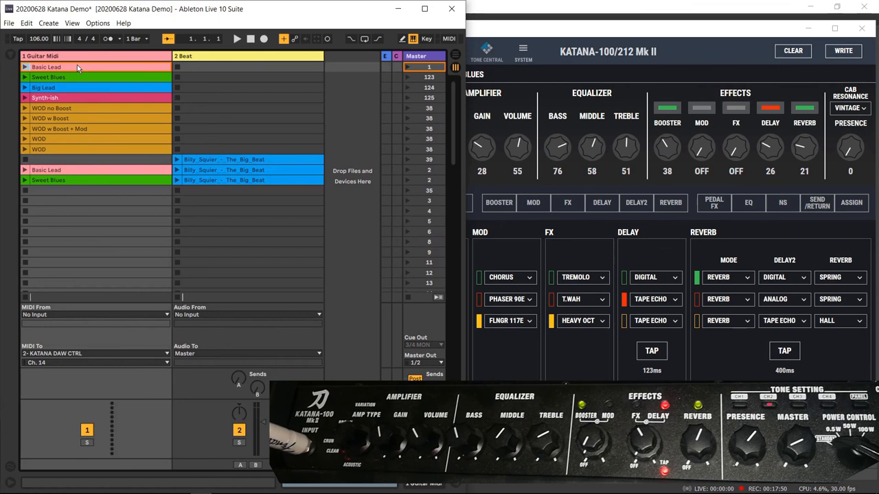